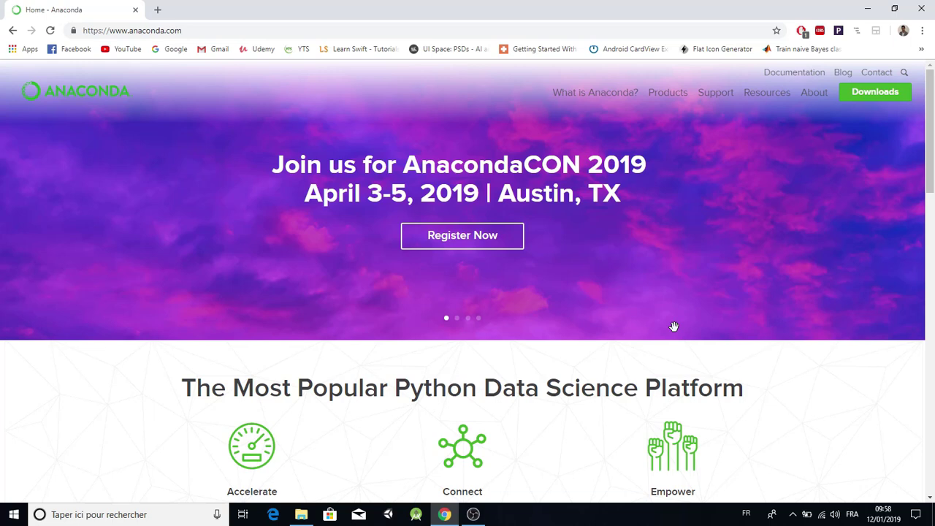
{"action": "mouse_move", "coordinate": [420, 270]}
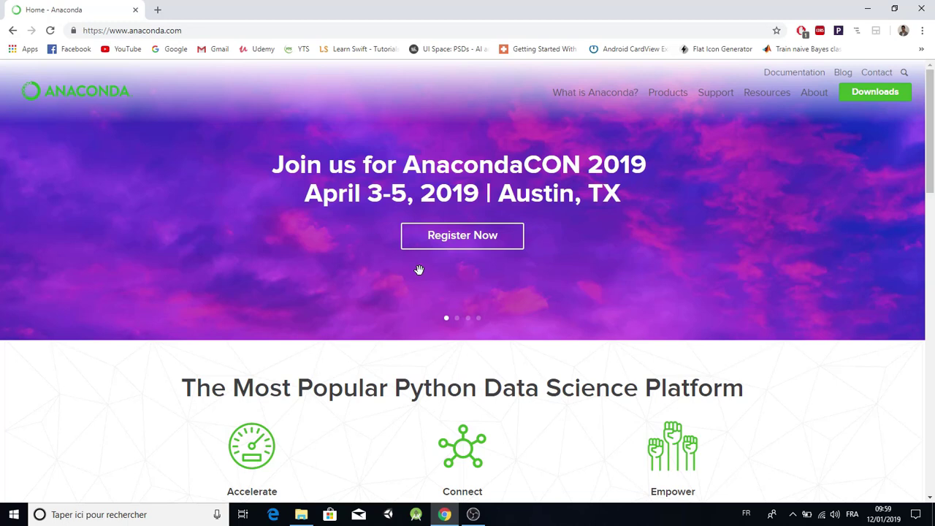
{"action": "mouse_move", "coordinate": [294, 303]}
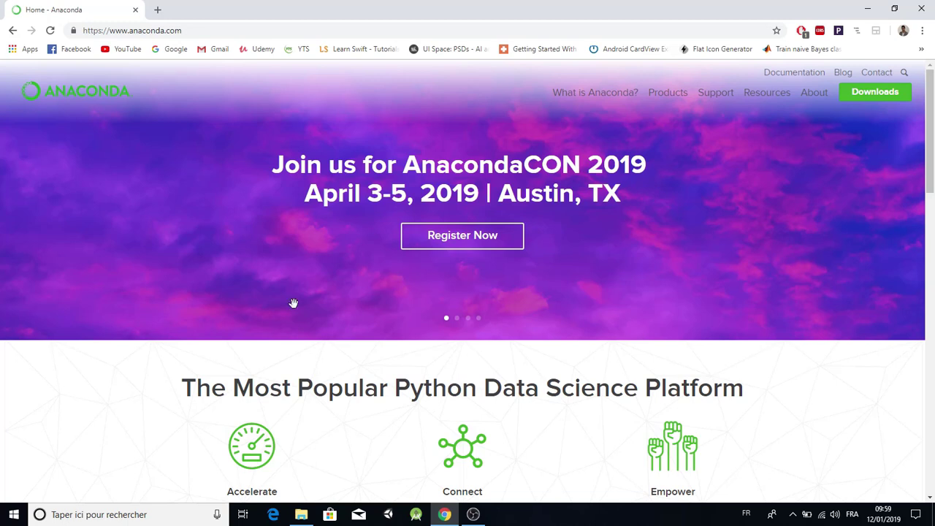
{"action": "mouse_move", "coordinate": [455, 320]}
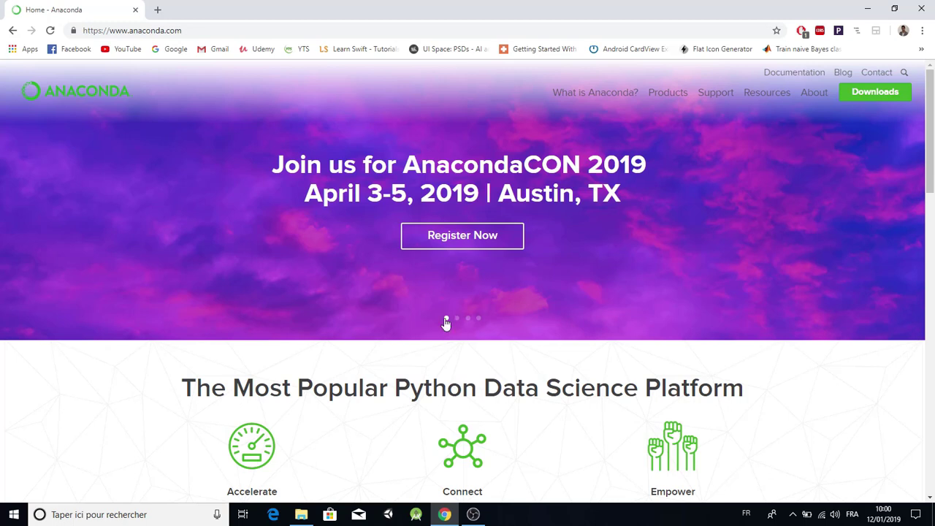
{"action": "mouse_move", "coordinate": [875, 92]}
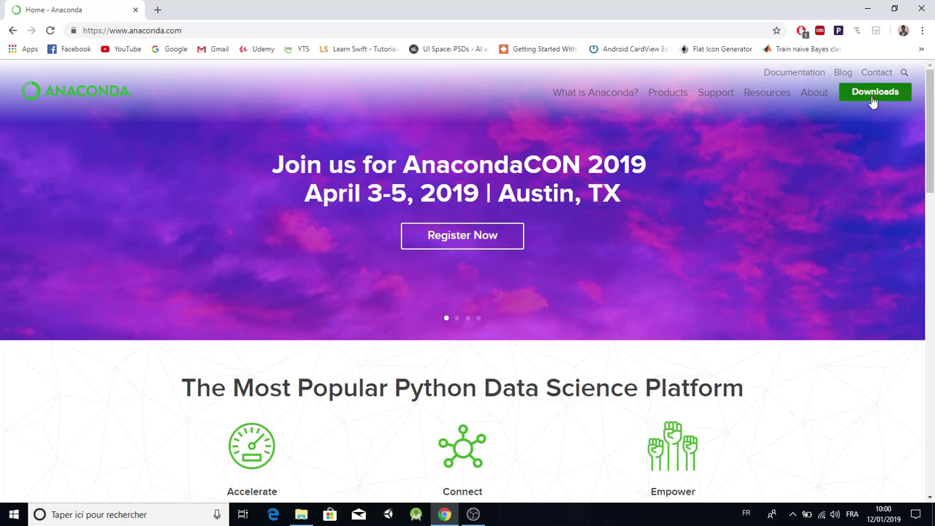
- Go to the Anaconda Downloads page and scroll to the Windows installers for Python 3.7 and 2.7
{"action": "left_click", "coordinate": [875, 92]}
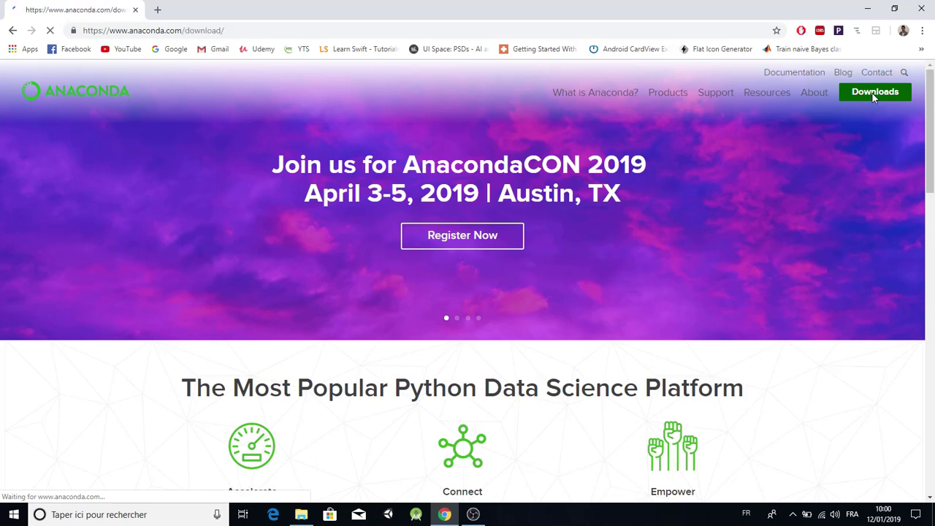
{"action": "left_click", "coordinate": [875, 91]}
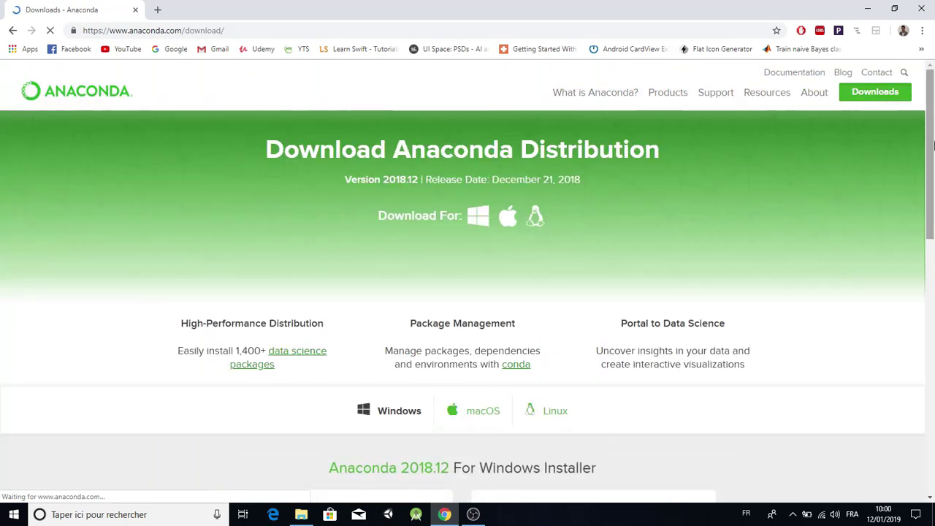
{"action": "scroll", "scroll_direction": "down", "scroll_amount": 3}
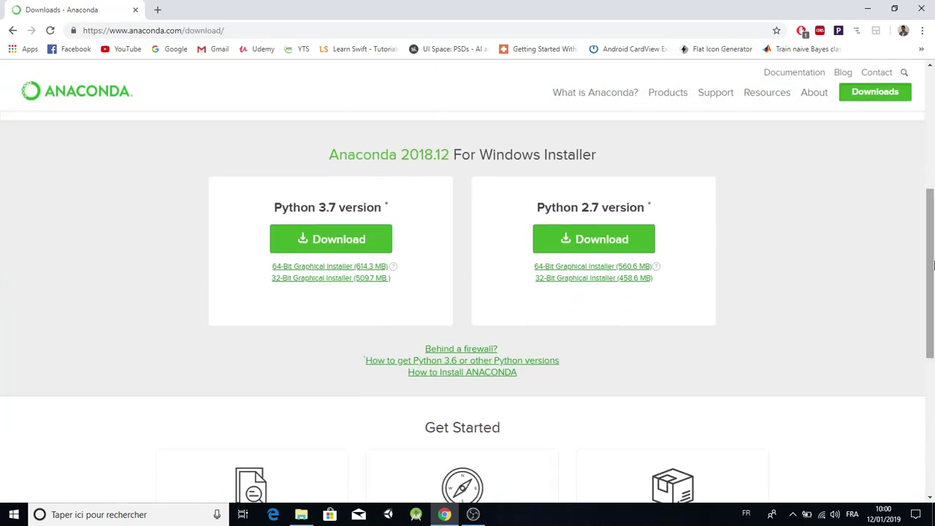
{"action": "mouse_move", "coordinate": [473, 229]}
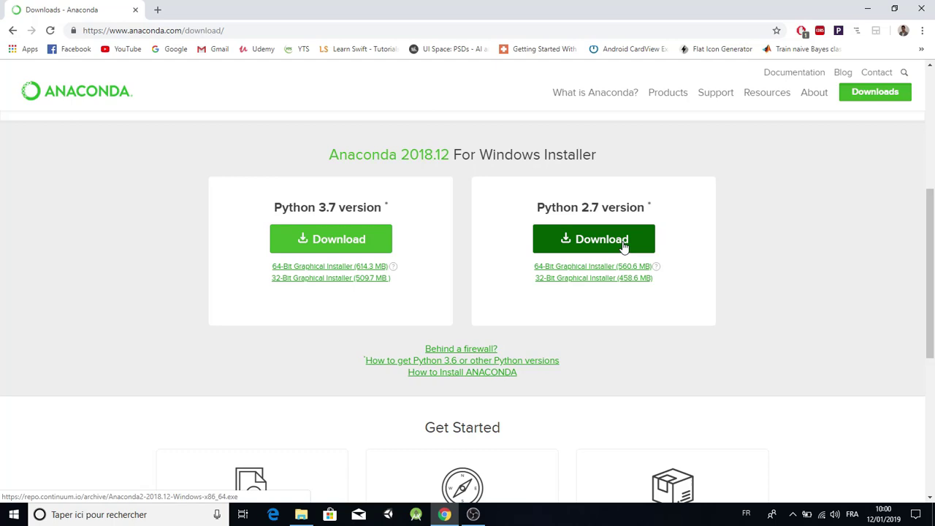
{"action": "mouse_move", "coordinate": [325, 213]}
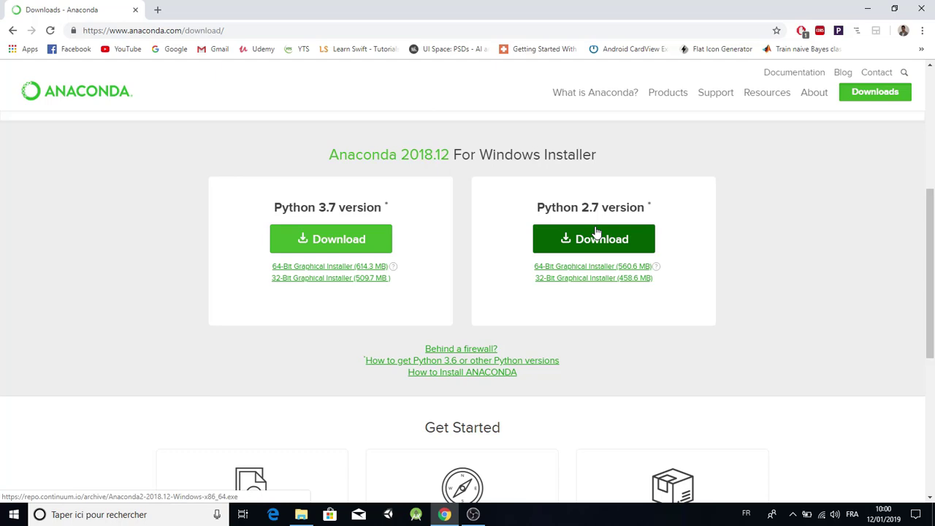
{"action": "mouse_move", "coordinate": [595, 234]}
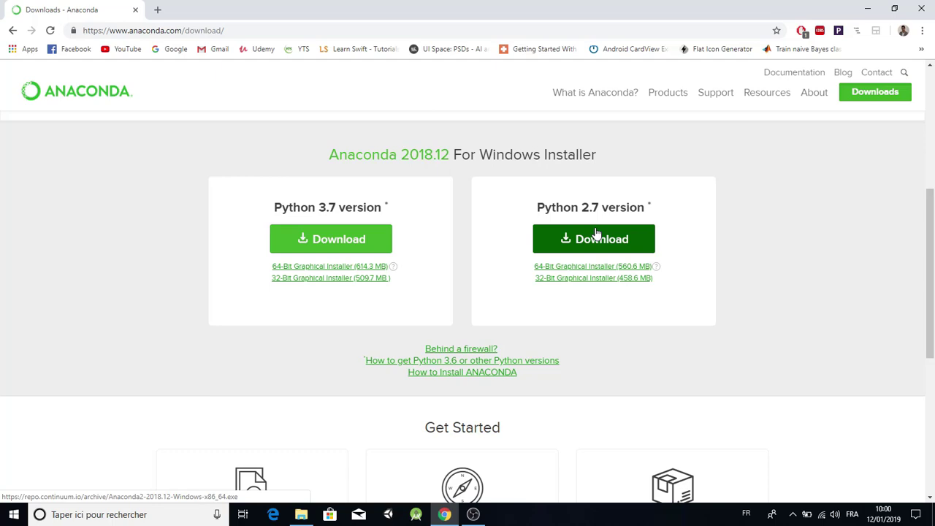
{"action": "mouse_move", "coordinate": [441, 208]}
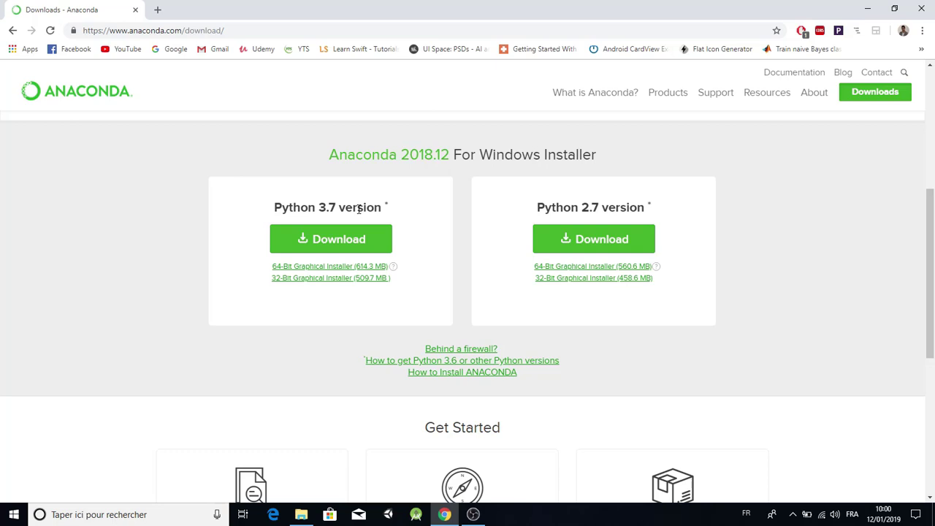
{"action": "mouse_move", "coordinate": [426, 202]}
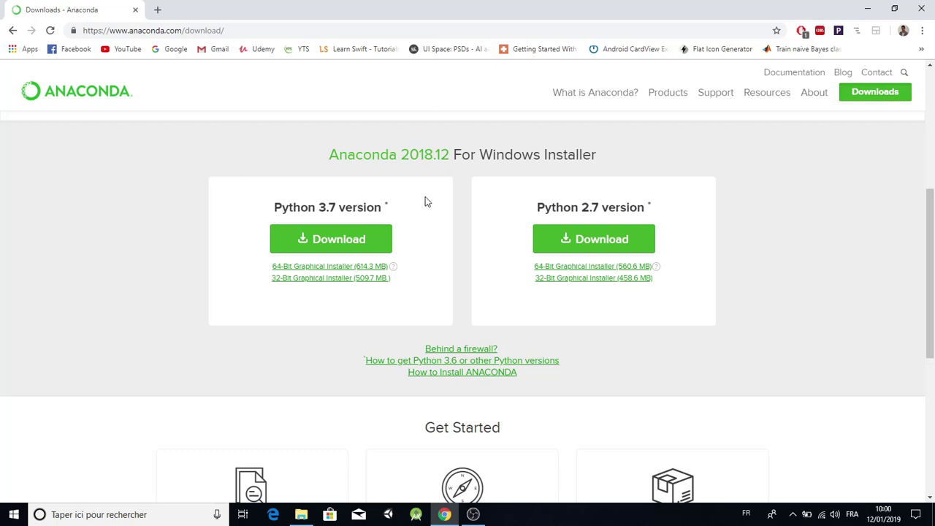
{"action": "mouse_move", "coordinate": [482, 365]}
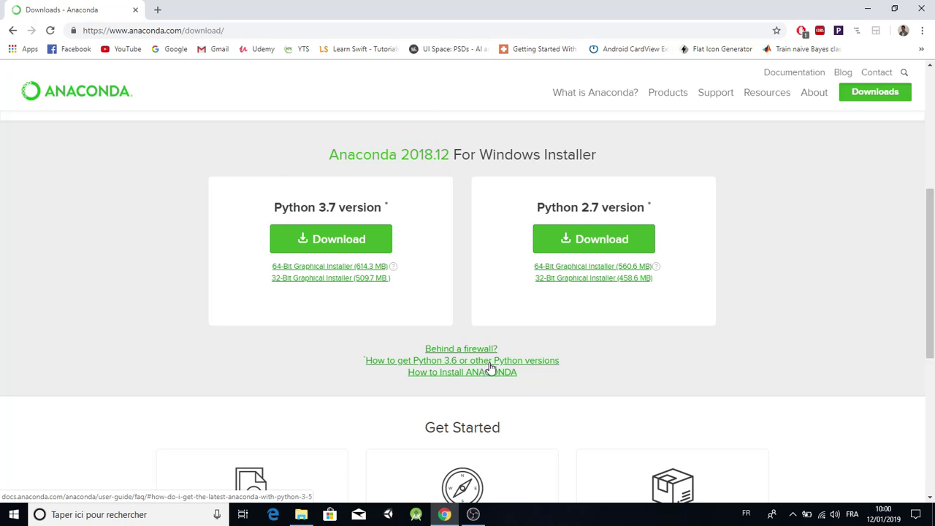
- Open the 'How to get Python 3.6' FAQ and follow its 'Anaconda installer archive' link
{"action": "left_click", "coordinate": [462, 360]}
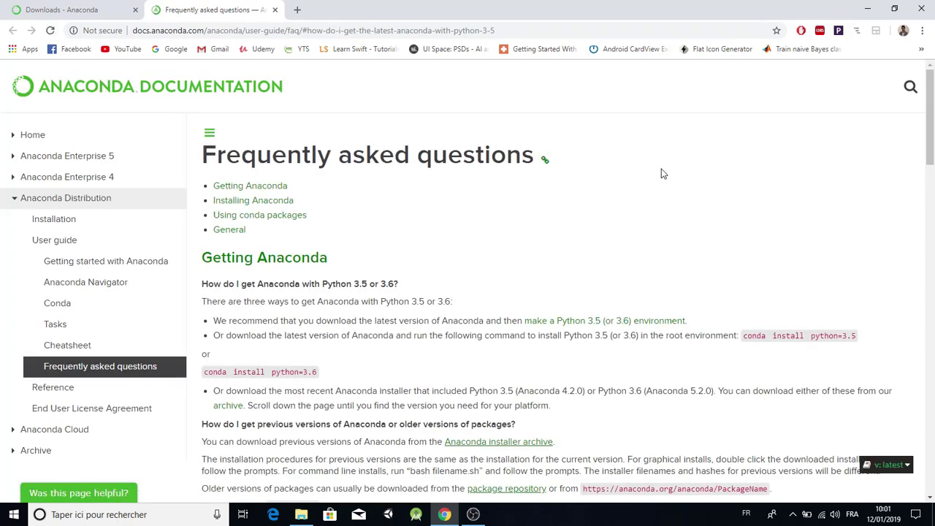
{"action": "scroll", "scroll_direction": "down", "scroll_amount": 3}
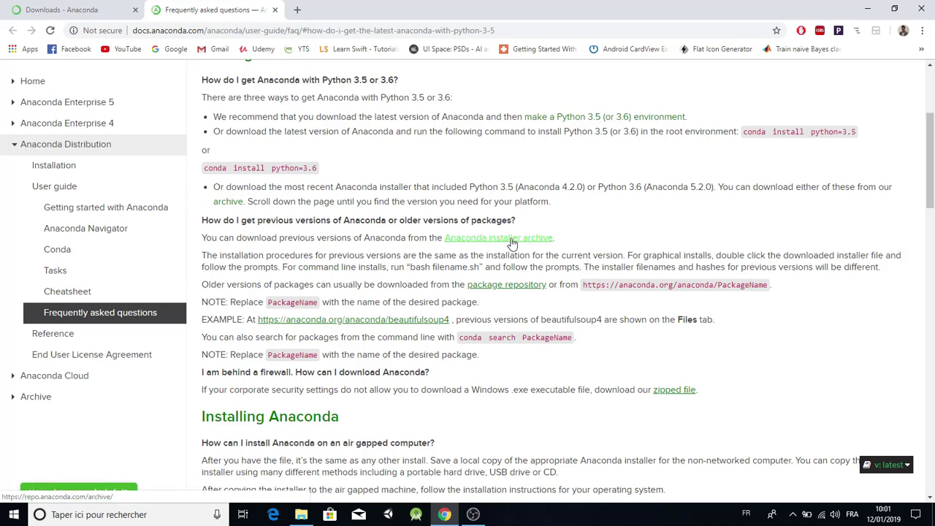
{"action": "left_click", "coordinate": [498, 237]}
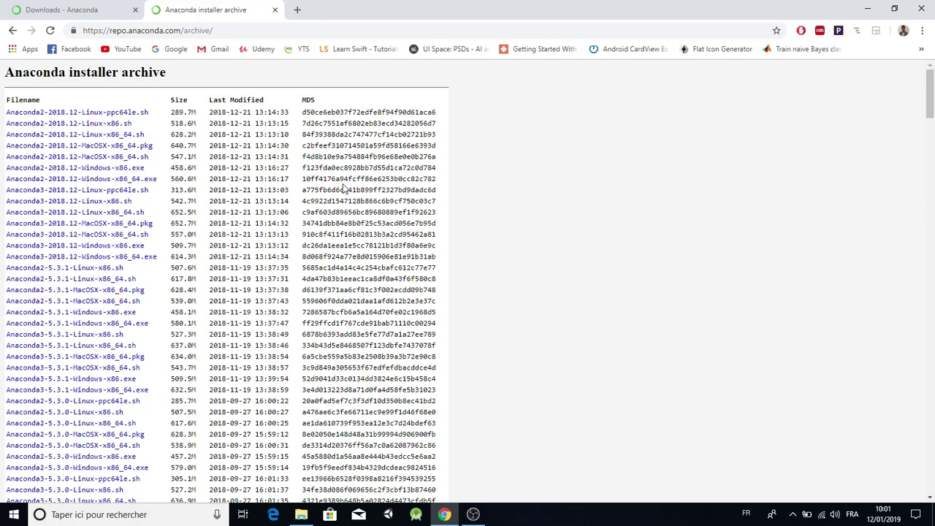
{"action": "mouse_move", "coordinate": [468, 195]}
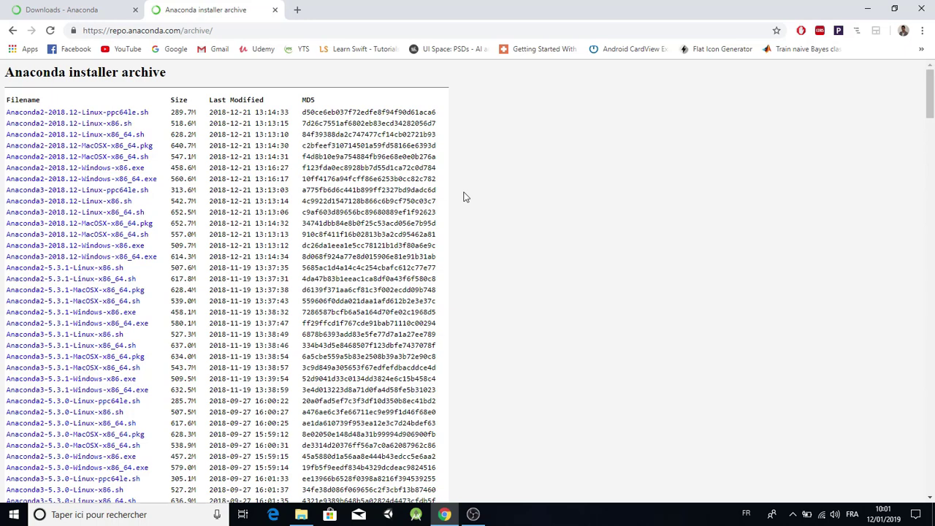
{"action": "mouse_move", "coordinate": [572, 144]}
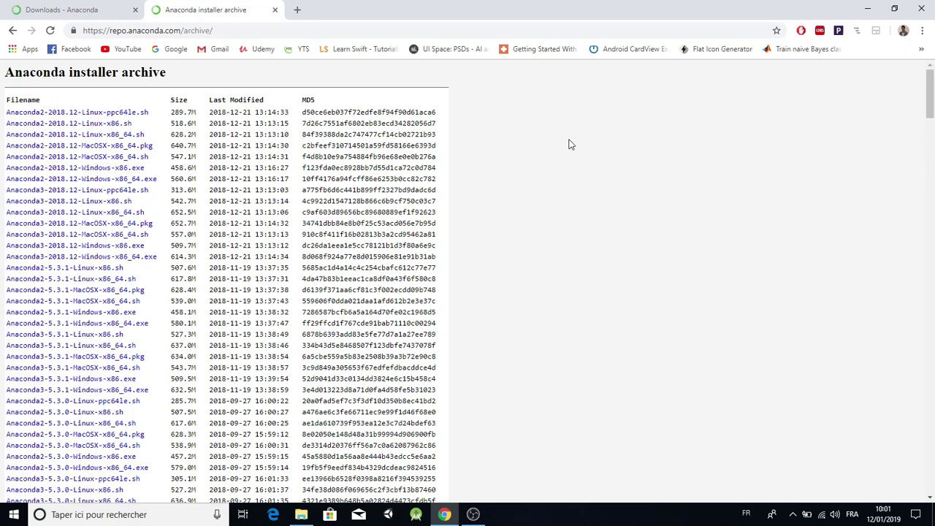
- Download Anaconda3-5.2.0-Windows-x86_64.exe (631 MB) from repo.anaconda.com/archive
{"action": "scroll", "scroll_direction": "down", "scroll_amount": 3}
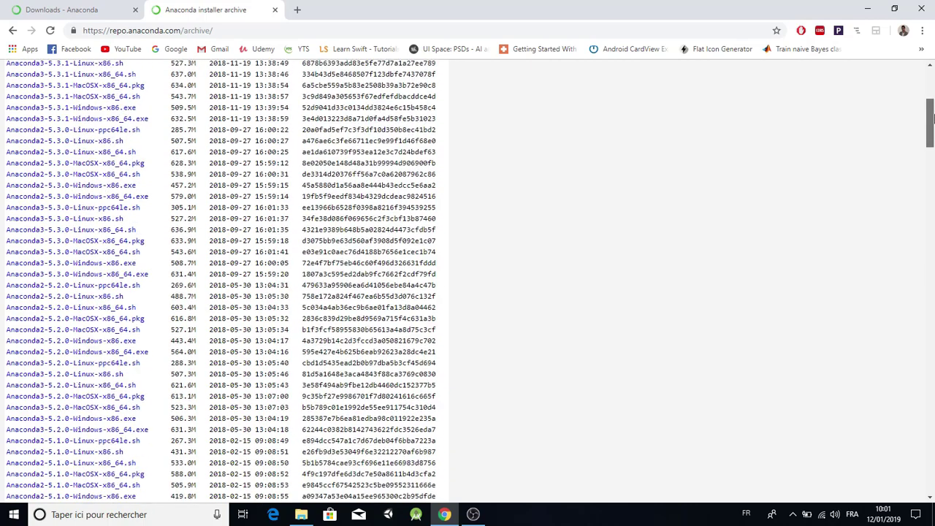
{"action": "scroll", "scroll_direction": "down", "scroll_amount": 3}
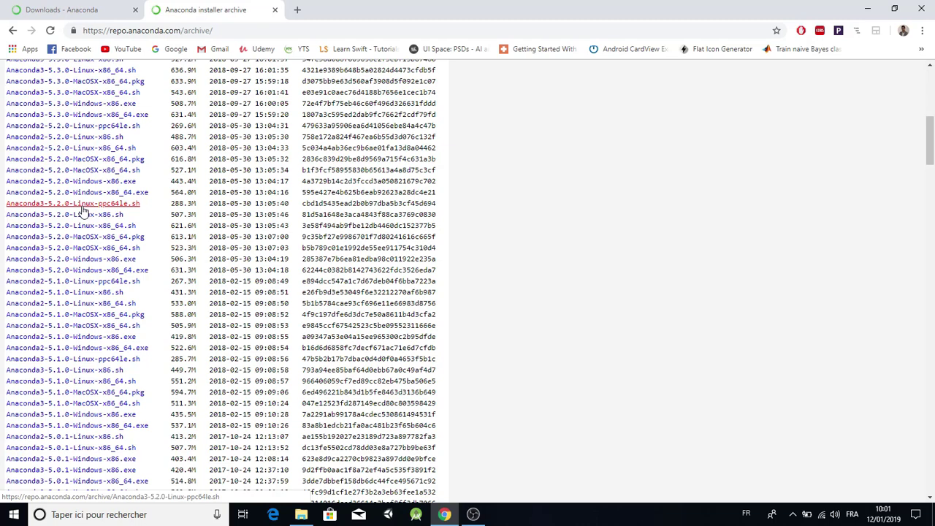
{"action": "mouse_move", "coordinate": [71, 259]}
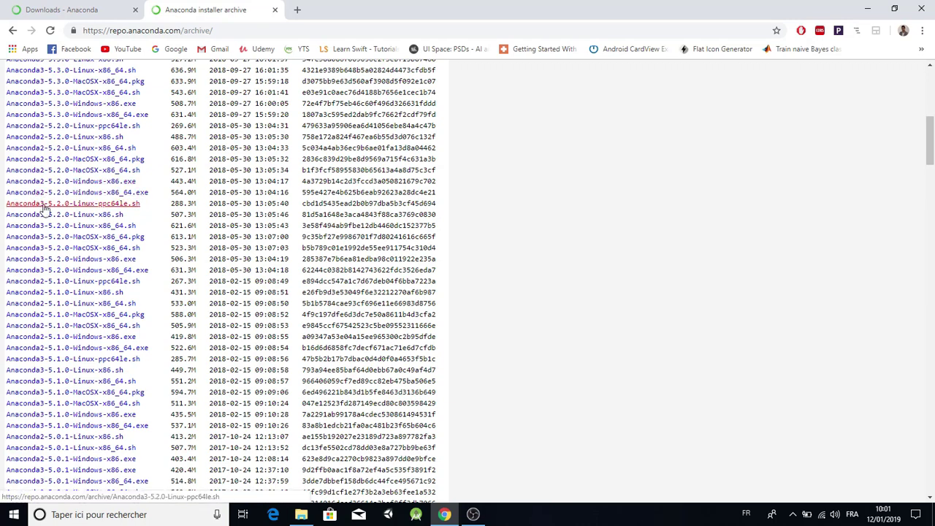
{"action": "mouse_move", "coordinate": [71, 259]}
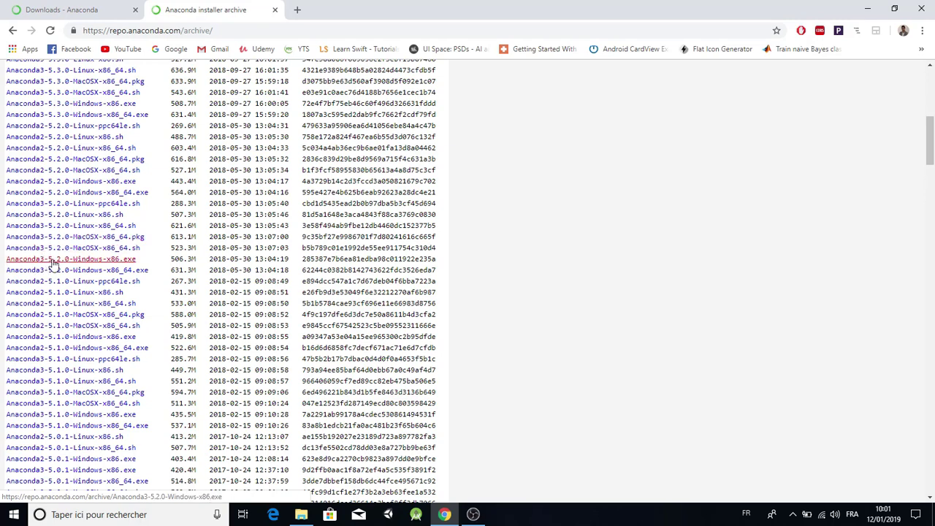
{"action": "mouse_move", "coordinate": [62, 265]}
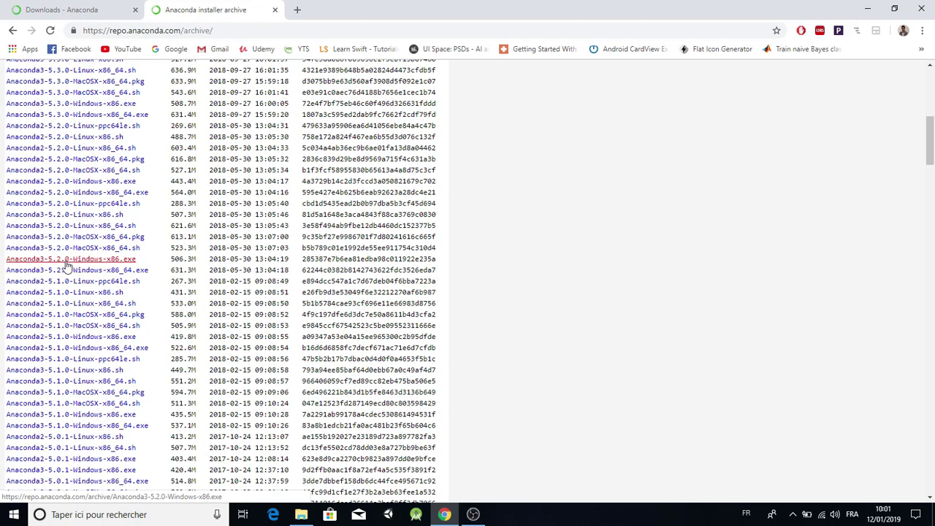
{"action": "mouse_move", "coordinate": [113, 265]}
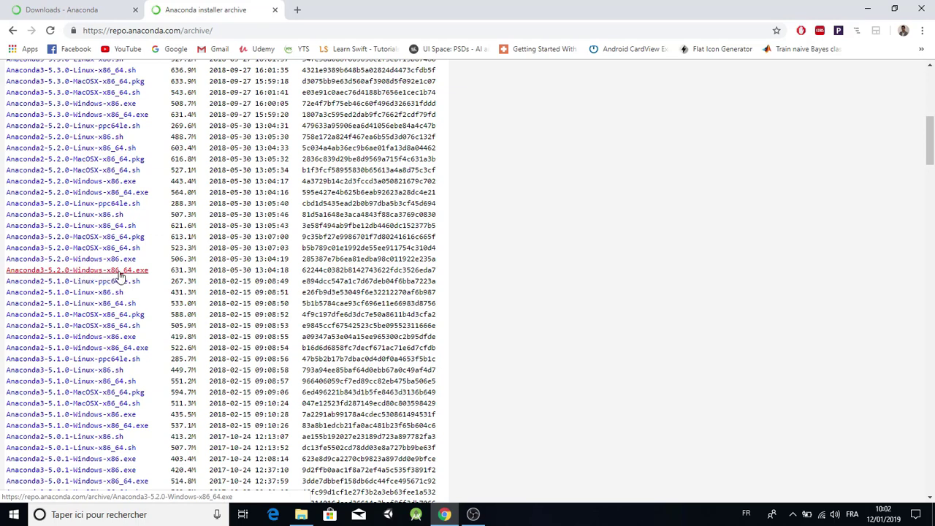
{"action": "mouse_move", "coordinate": [122, 273]}
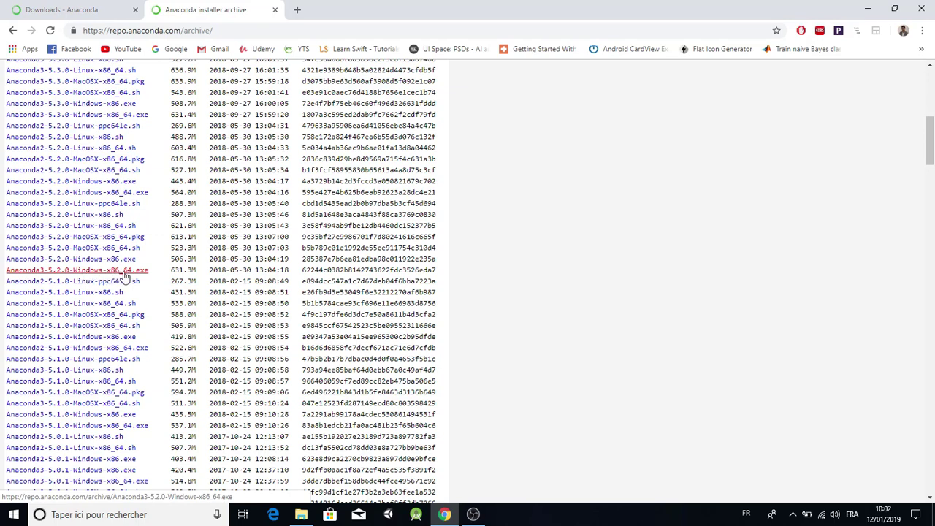
{"action": "left_click", "coordinate": [78, 270]}
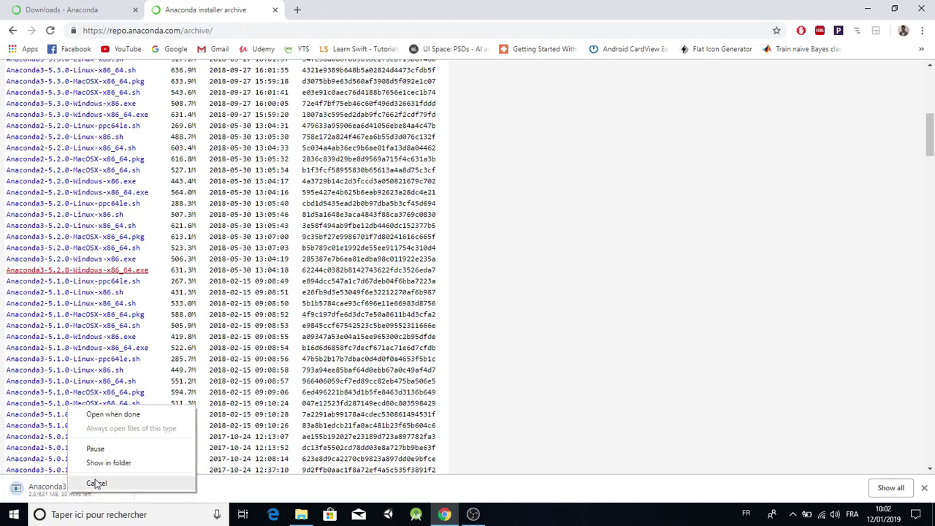
- Cancel the Chrome installer download and bring up the local anaconda folder
{"action": "left_click", "coordinate": [97, 483]}
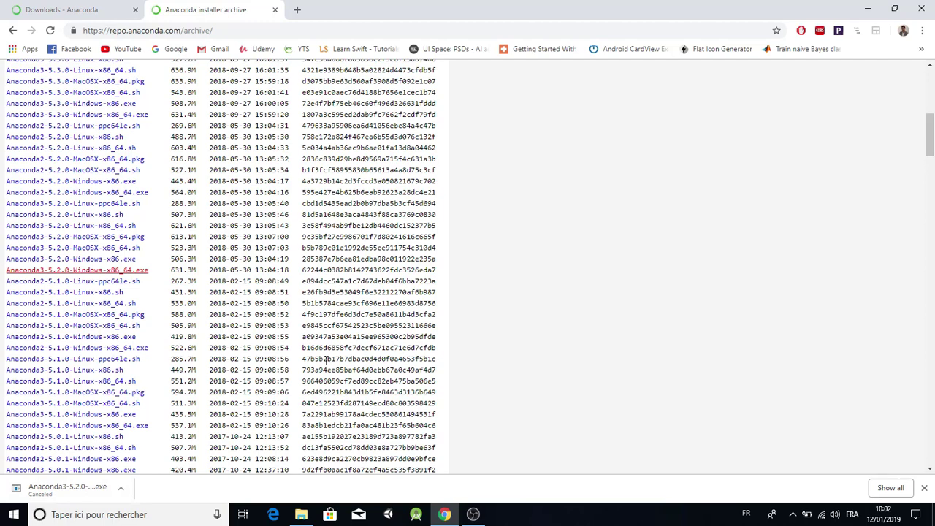
{"action": "left_click", "coordinate": [301, 515]}
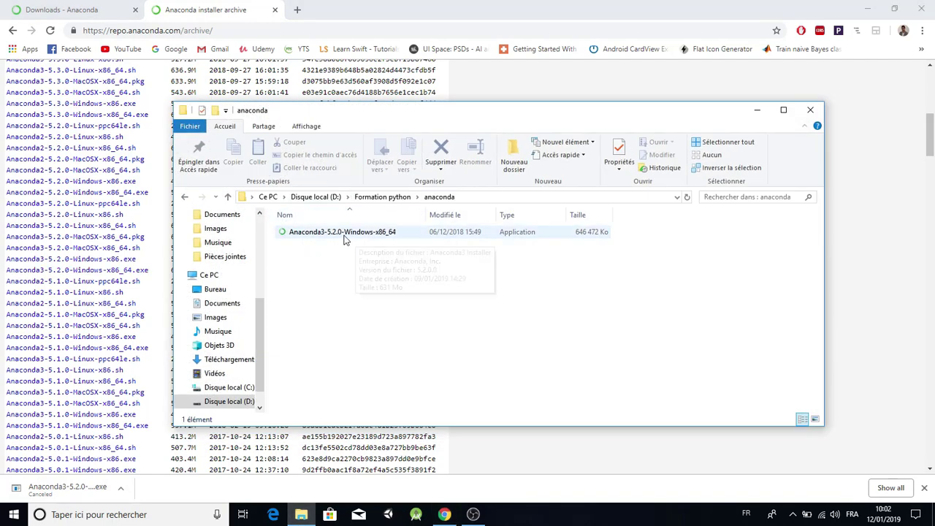
- Run Anaconda3-5.2.0-Windows-x86_64 from D:\Formation python\anaconda
{"action": "left_click", "coordinate": [342, 231]}
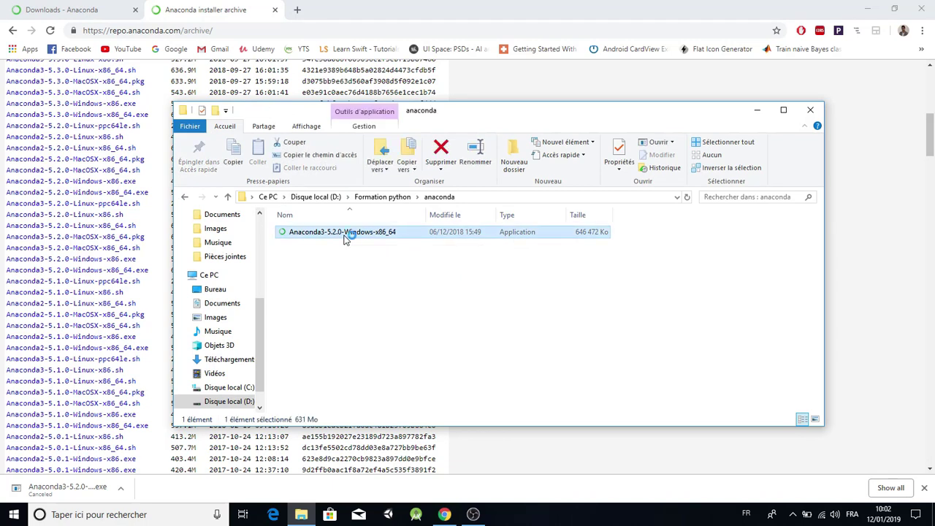
{"action": "double_click", "coordinate": [342, 231]}
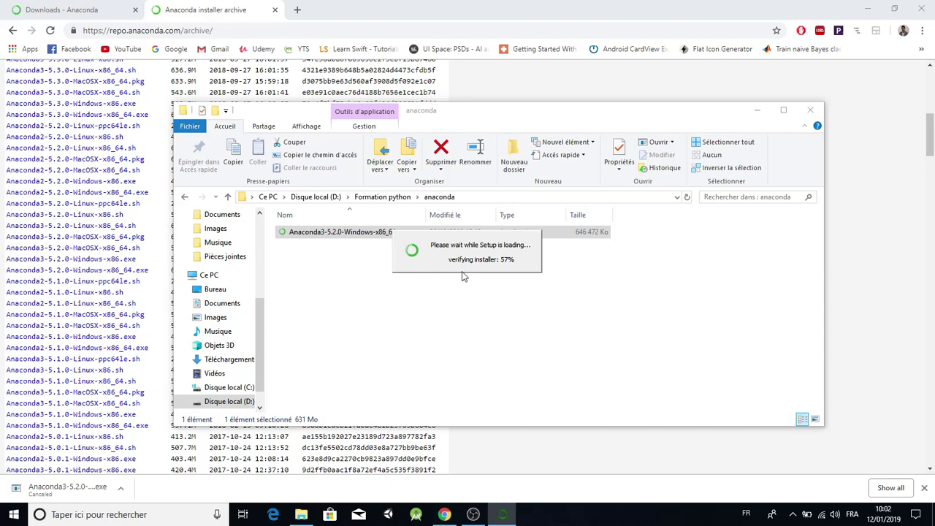
{"action": "mouse_move", "coordinate": [559, 254]}
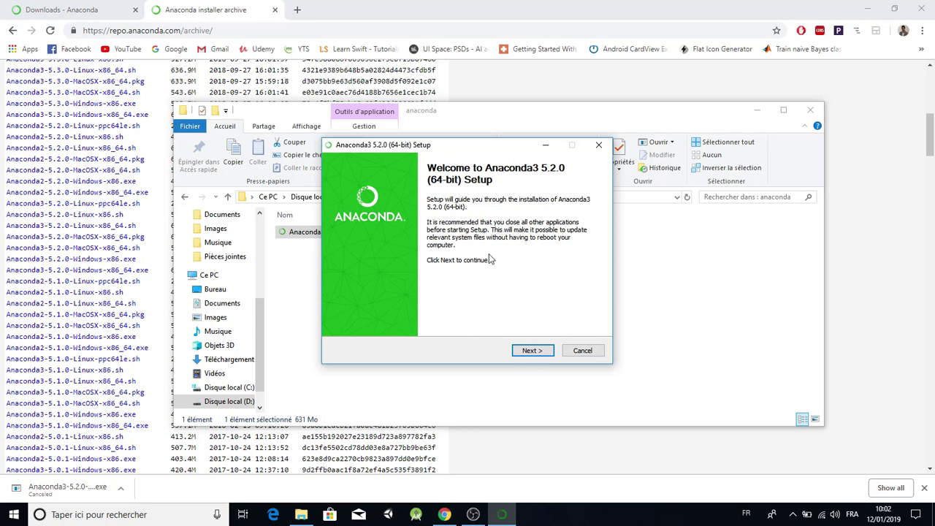
{"action": "mouse_move", "coordinate": [531, 212]}
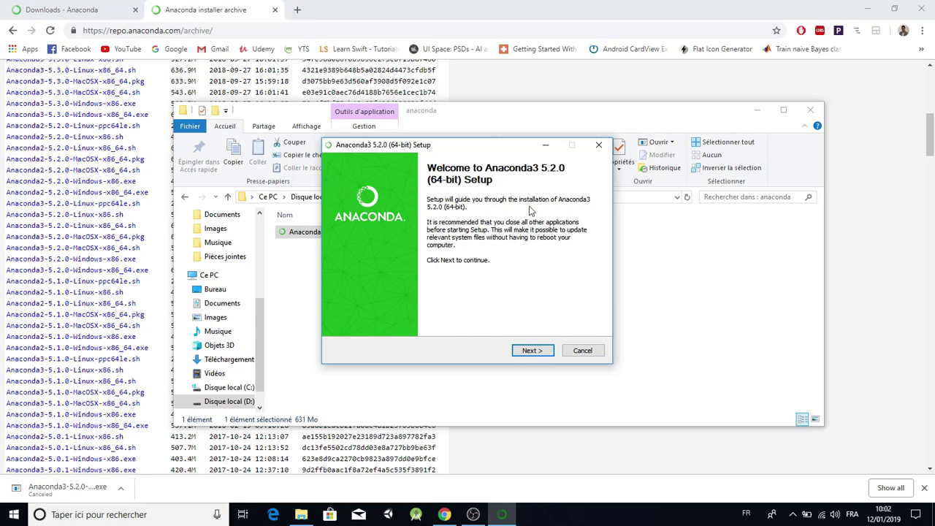
- Accept the license and install for All Users into C:\ProgramData\Anaconda3
{"action": "left_click", "coordinate": [532, 350]}
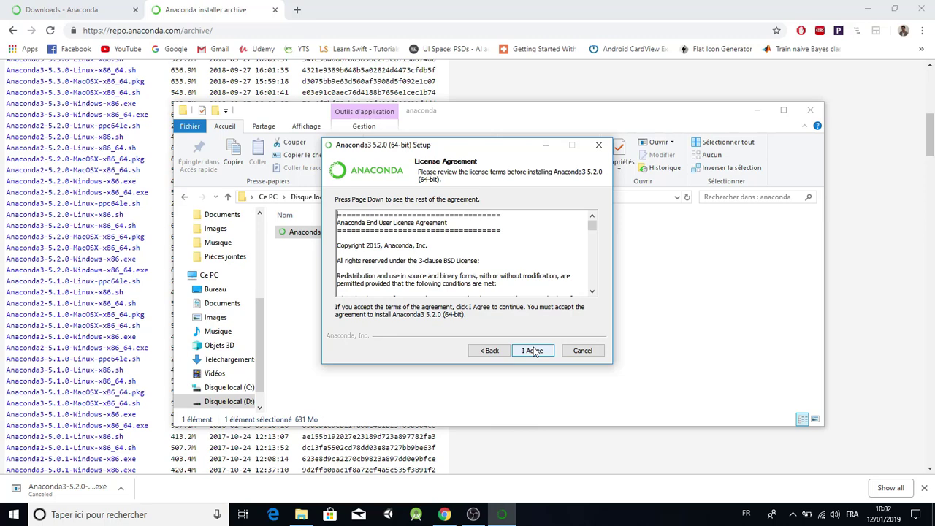
{"action": "left_click", "coordinate": [532, 350]}
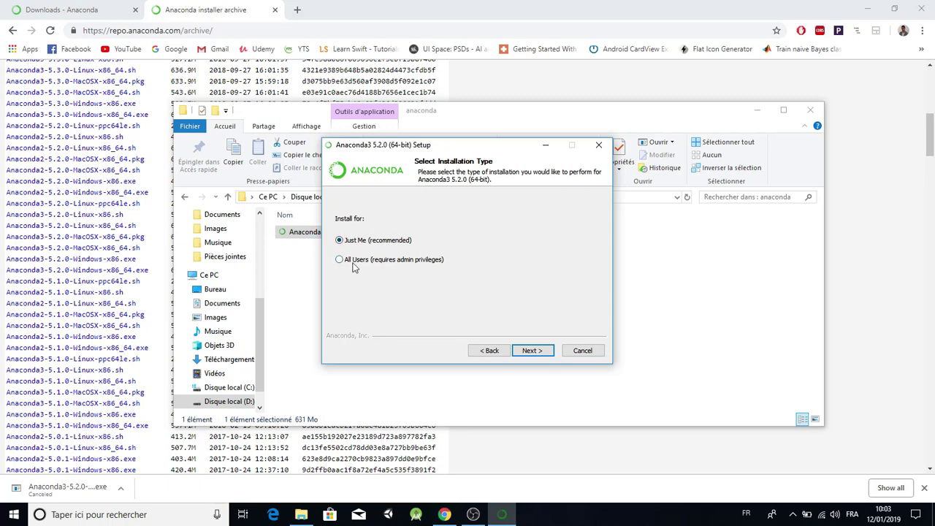
{"action": "left_click", "coordinate": [339, 260]}
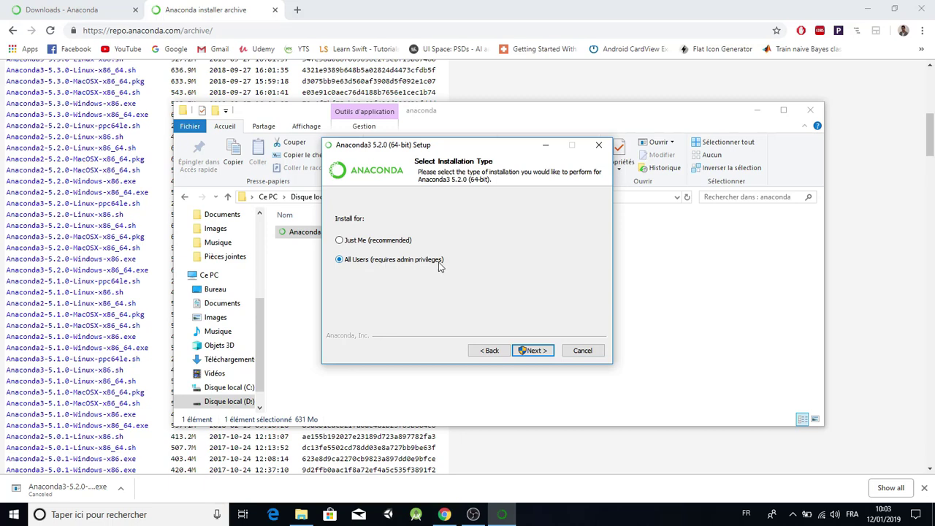
{"action": "left_click", "coordinate": [533, 350]}
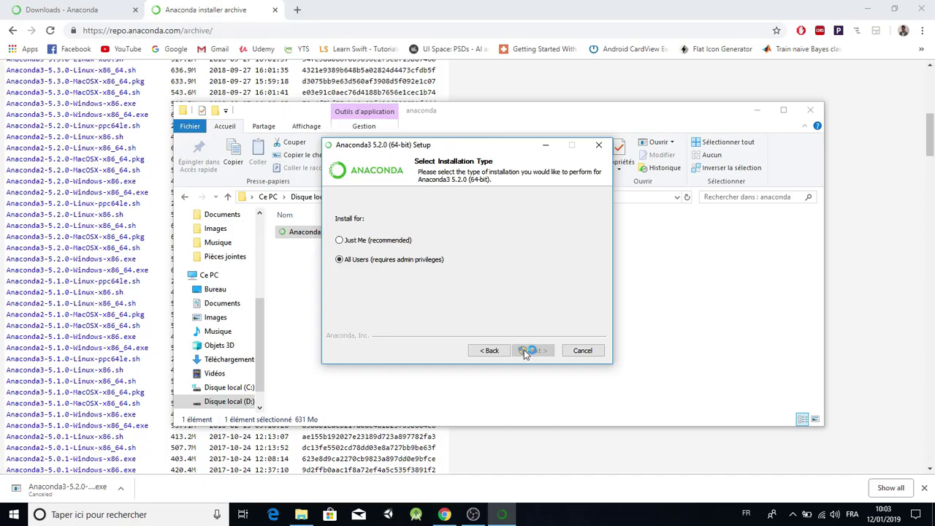
{"action": "left_click", "coordinate": [533, 350]}
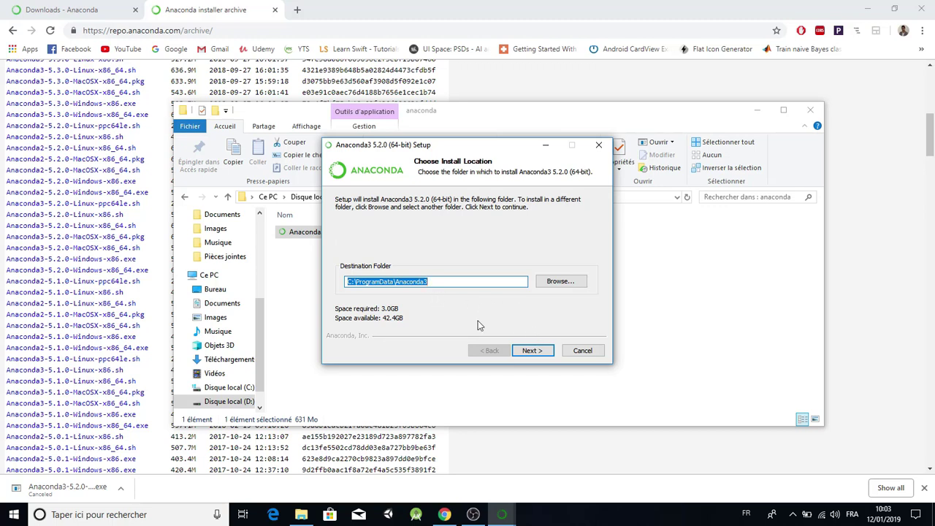
{"action": "mouse_move", "coordinate": [526, 313]}
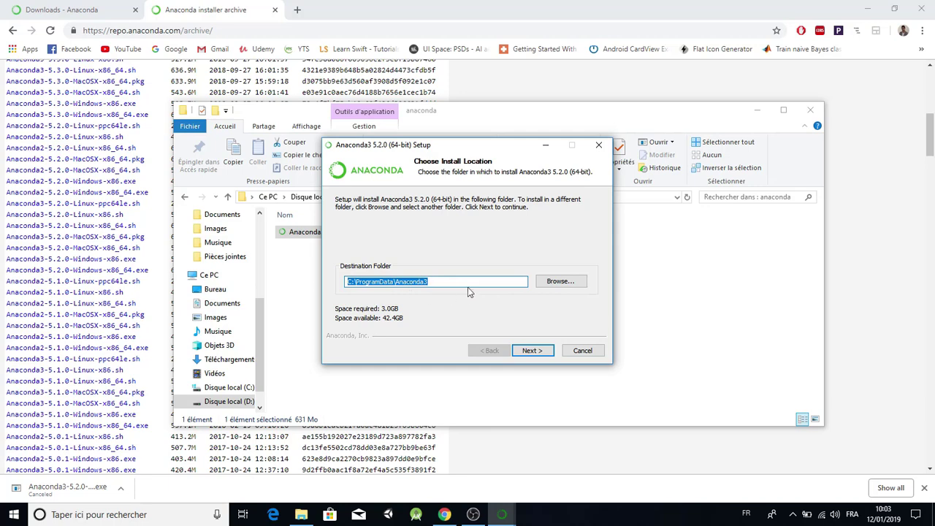
{"action": "mouse_move", "coordinate": [528, 320]}
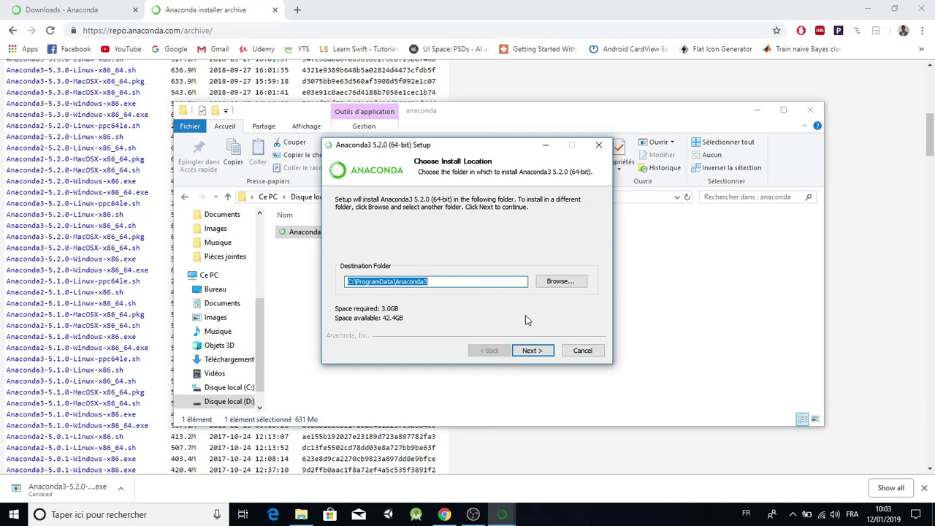
{"action": "left_click", "coordinate": [533, 350]}
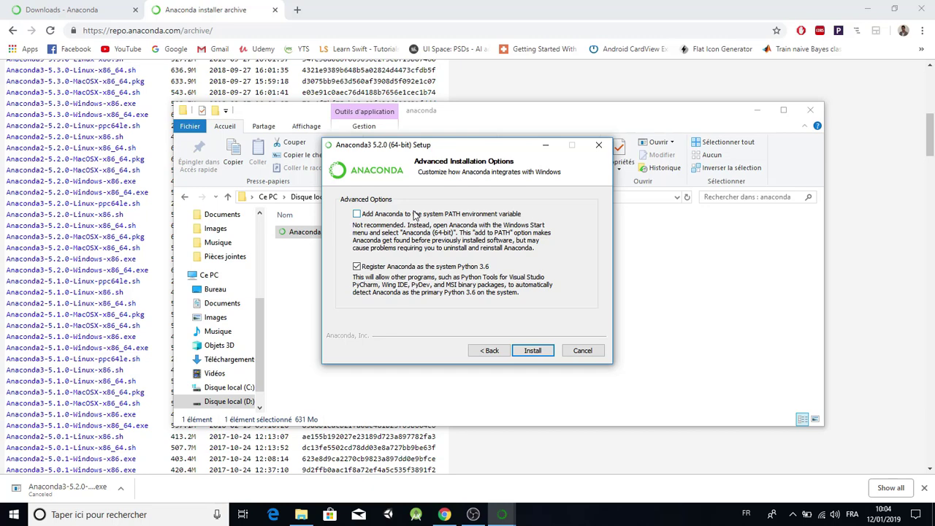
- Tick 'Add Anaconda to the system PATH', keep Python 3.6 registration, and install
{"action": "left_click", "coordinate": [357, 213]}
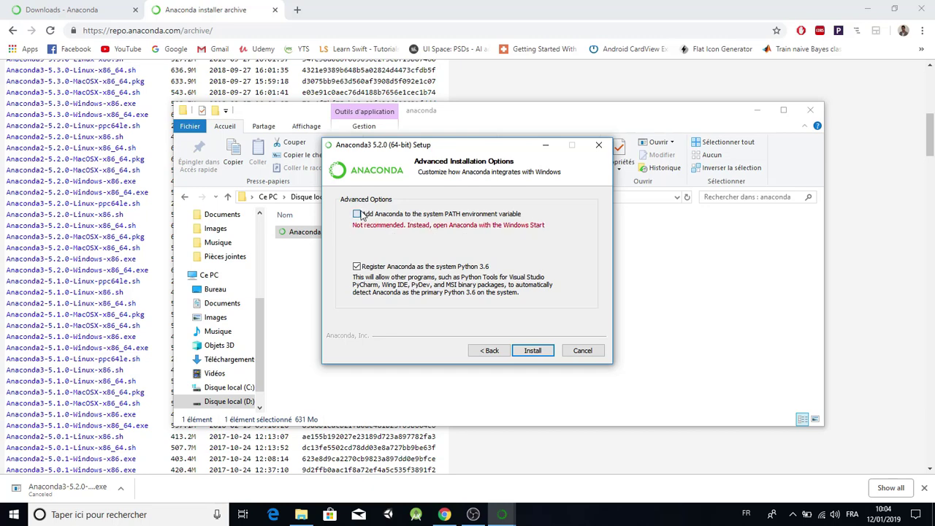
{"action": "left_click", "coordinate": [357, 214]}
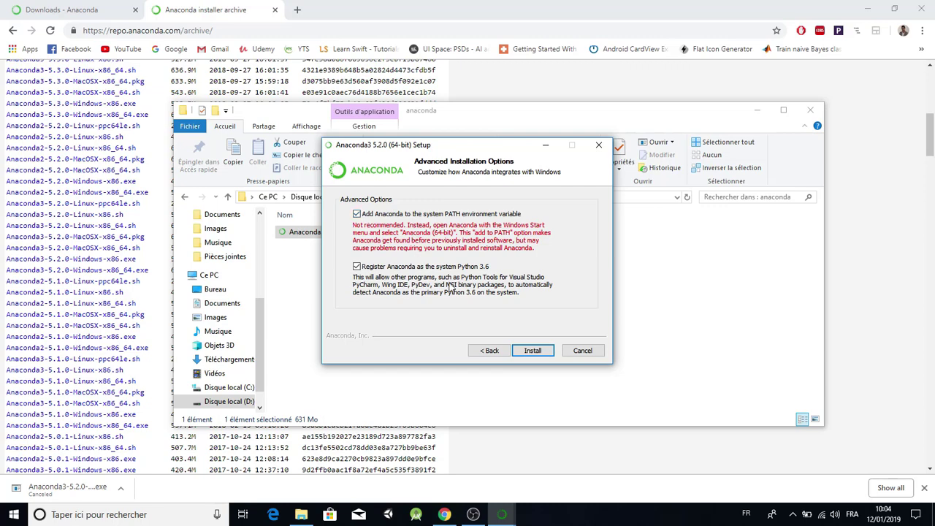
{"action": "mouse_move", "coordinate": [524, 345]}
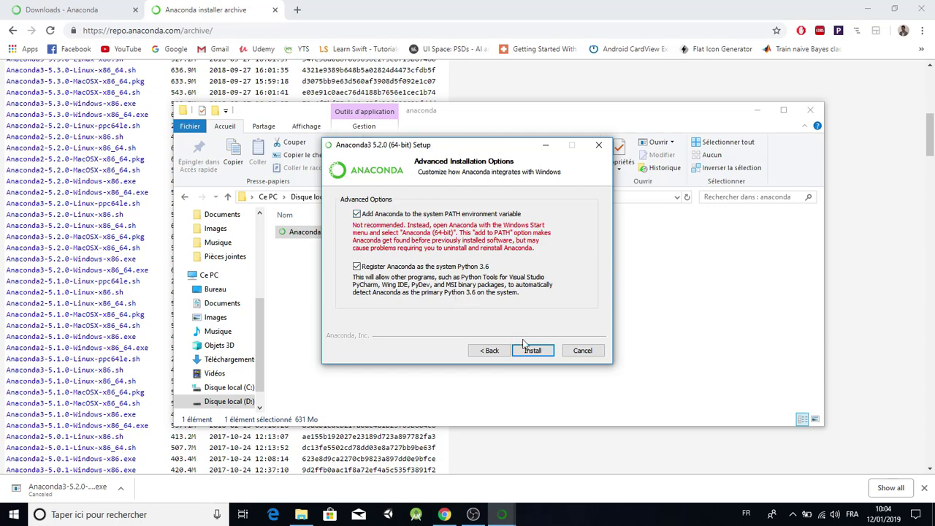
{"action": "left_click", "coordinate": [532, 350]}
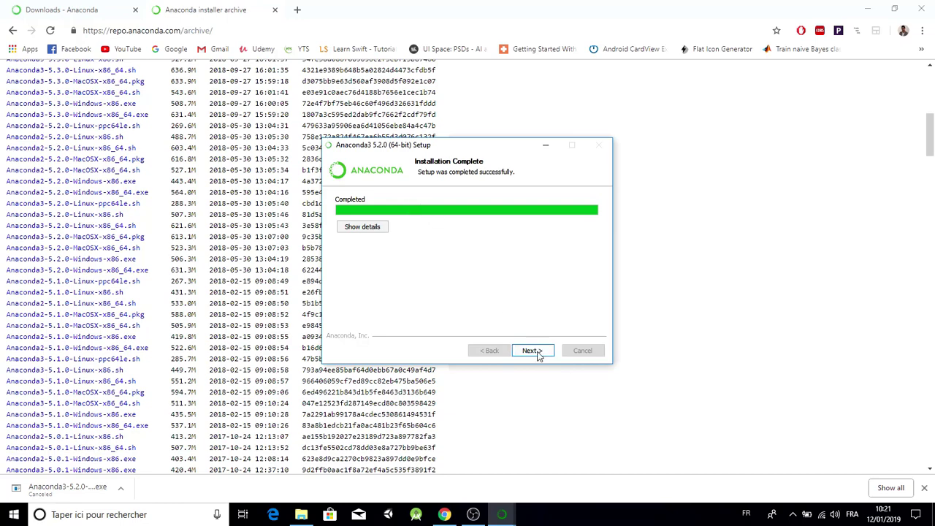
- Continue past the Installation Complete page to the Visual Studio Code offer
{"action": "left_click", "coordinate": [533, 351]}
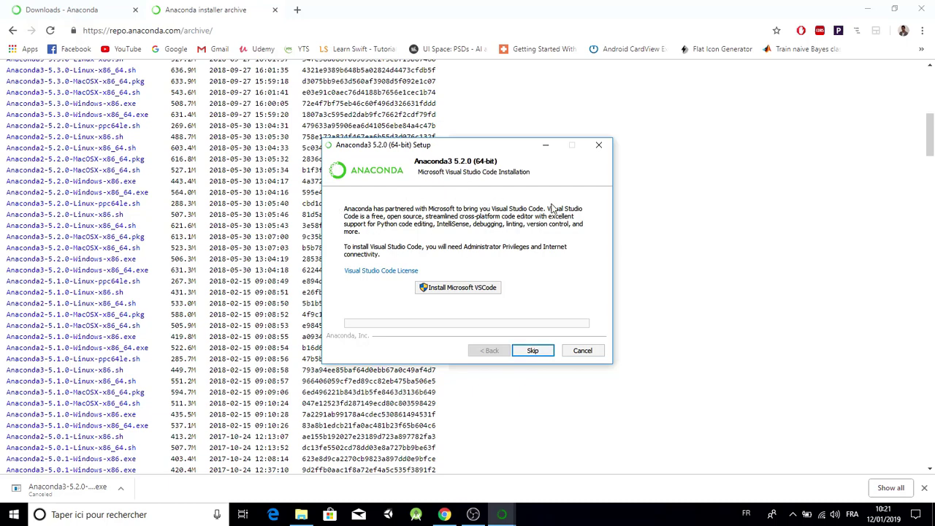
{"action": "mouse_move", "coordinate": [379, 256]}
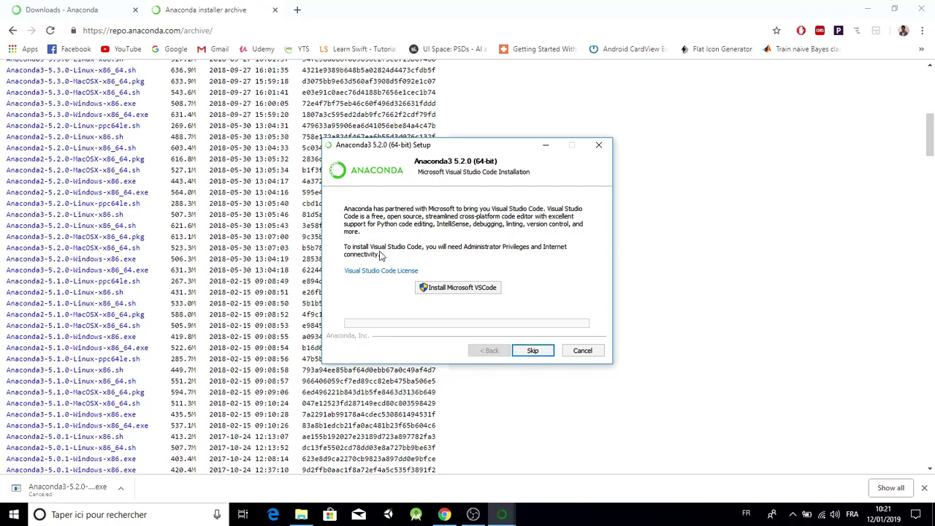
{"action": "mouse_move", "coordinate": [485, 219]}
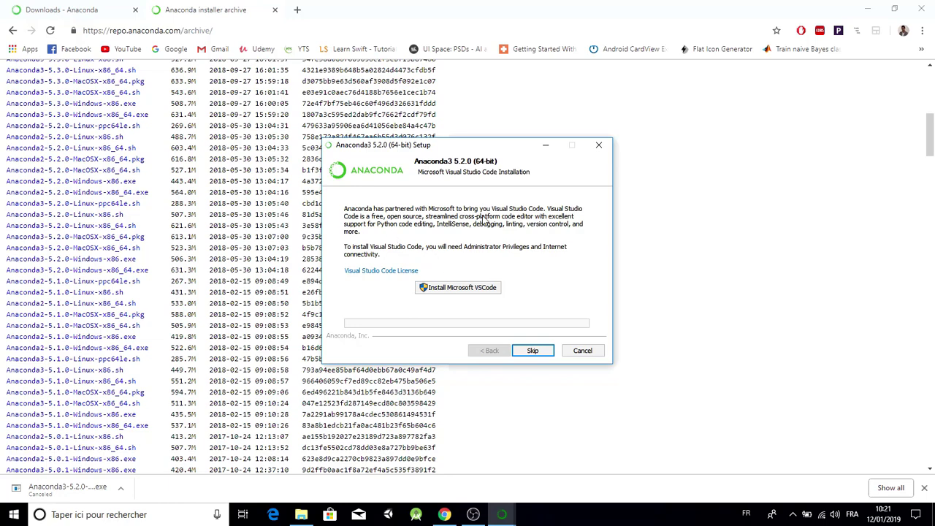
{"action": "mouse_move", "coordinate": [517, 253]}
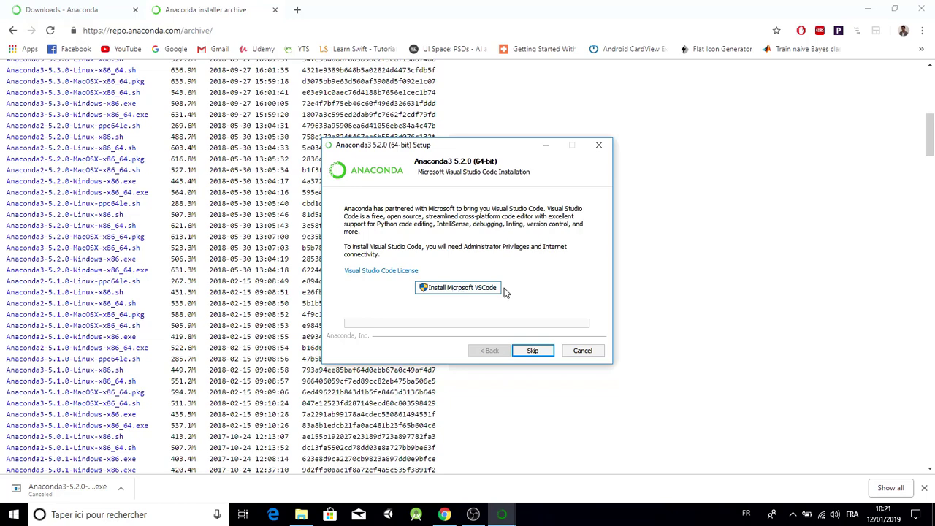
{"action": "mouse_move", "coordinate": [532, 351]}
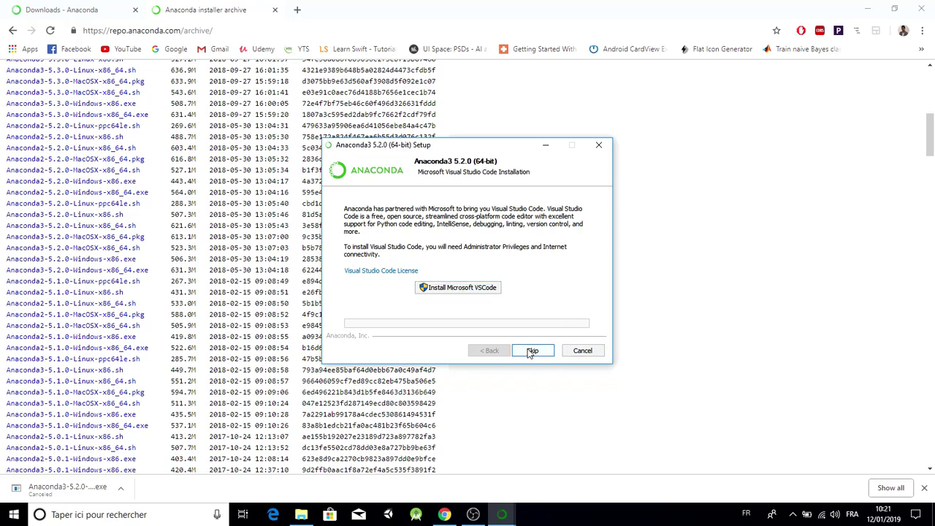
- Skip VS Code, untick the Anaconda Cloud page, and finish setup
{"action": "left_click", "coordinate": [532, 350]}
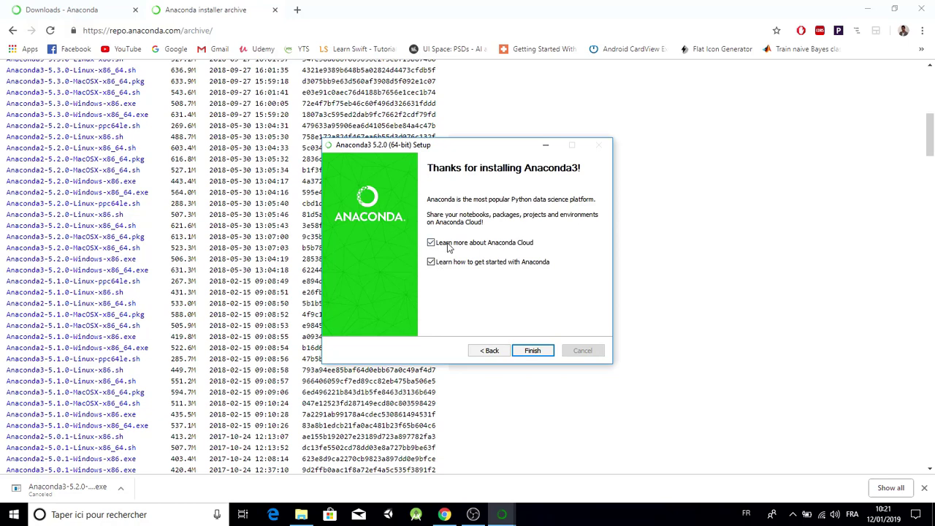
{"action": "left_click", "coordinate": [432, 242]}
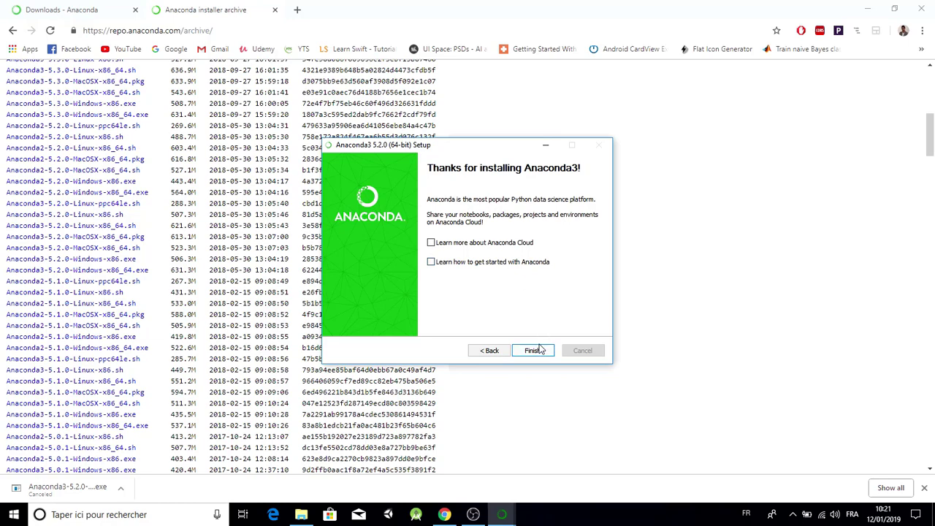
{"action": "left_click", "coordinate": [532, 350]}
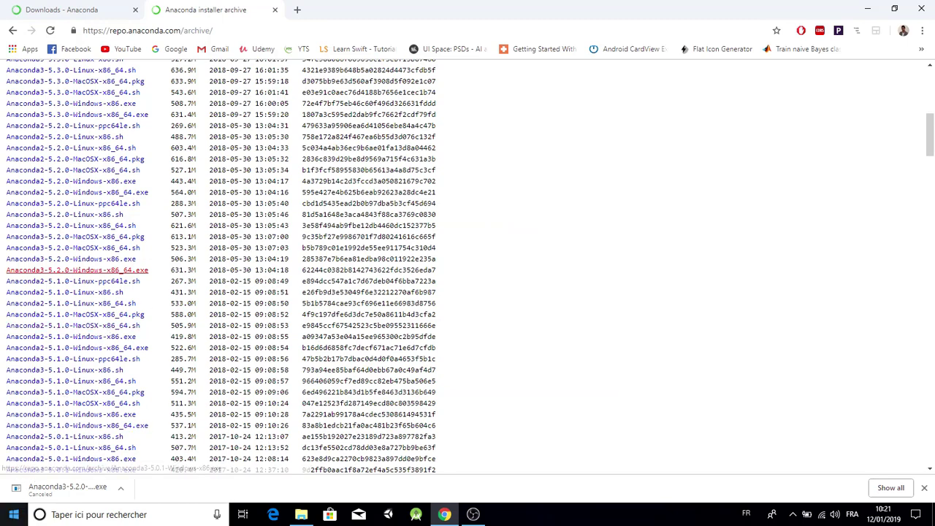
{"action": "left_click", "coordinate": [14, 515]}
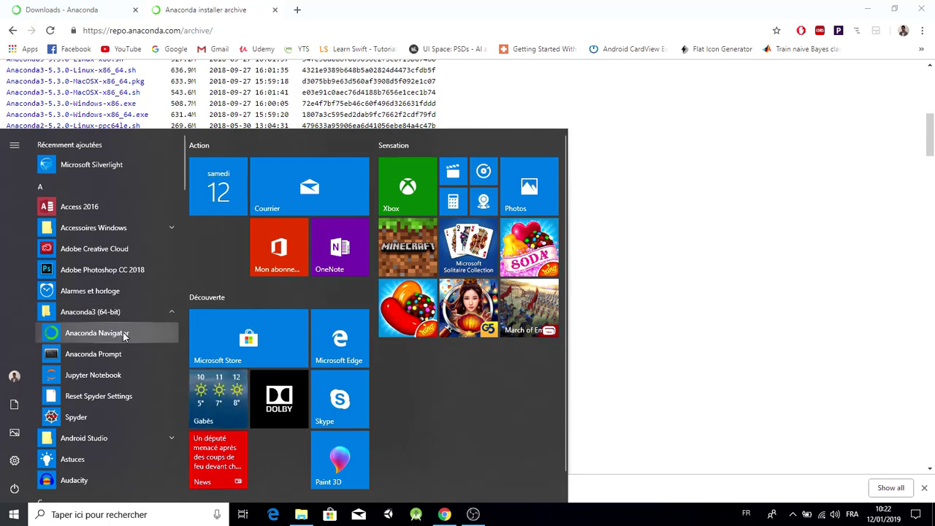
{"action": "mouse_move", "coordinate": [93, 354]}
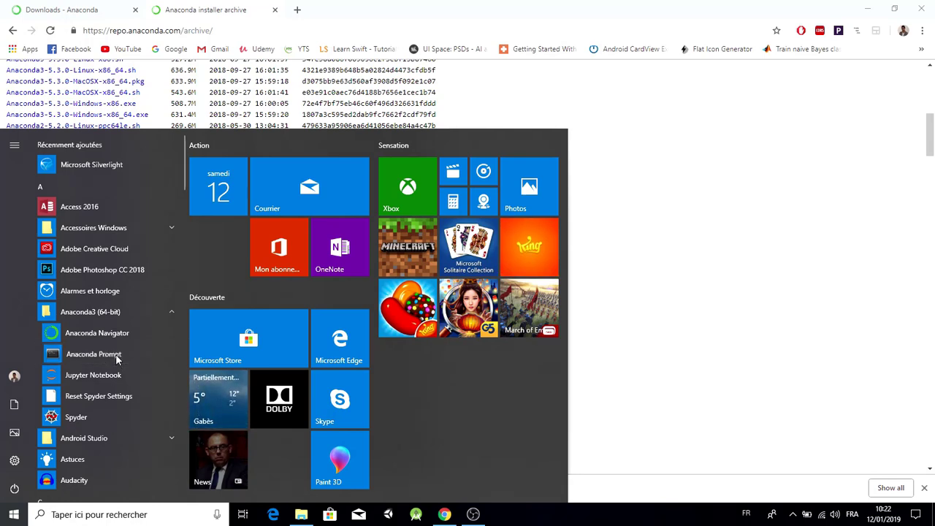
- Launch Anaconda Prompt from the Anaconda3 (64-bit) Start menu folder
{"action": "left_click", "coordinate": [94, 354]}
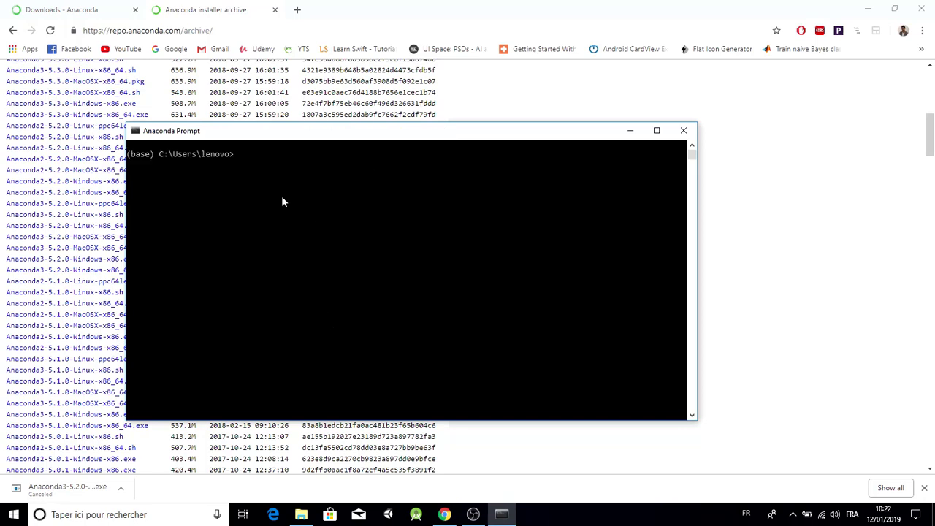
- Run python --version in Anaconda Prompt, confirming Python 3.6.5 :: Anaconda, Inc
{"action": "type", "text": "pyth"}
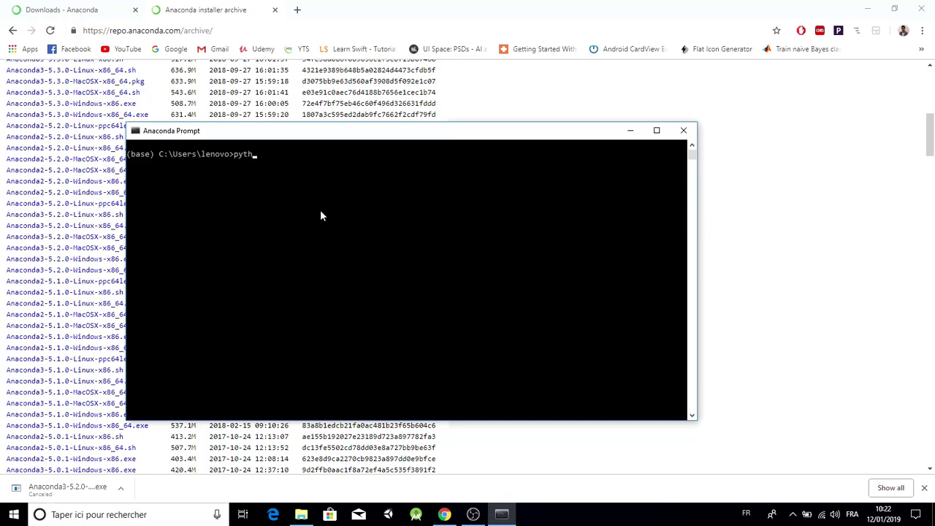
{"action": "type", "text": "on --v"}
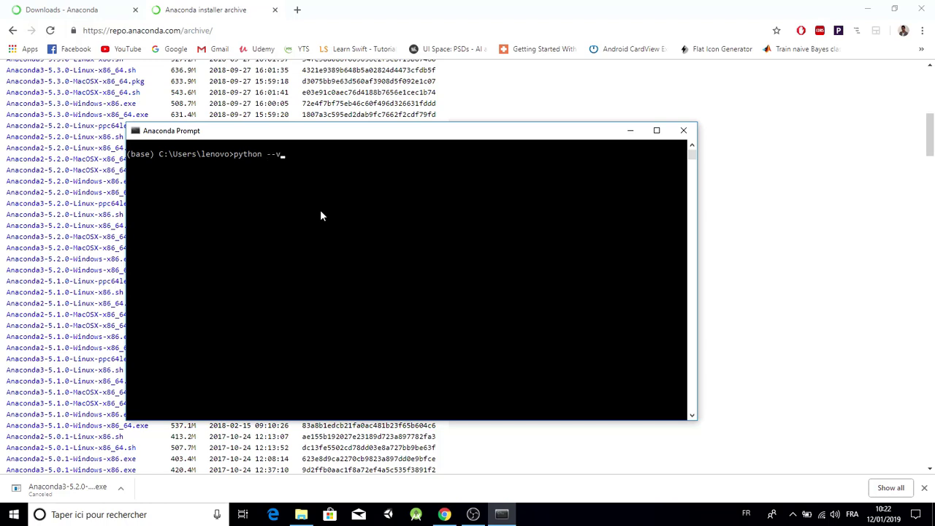
{"action": "type", "text": "ersion"}
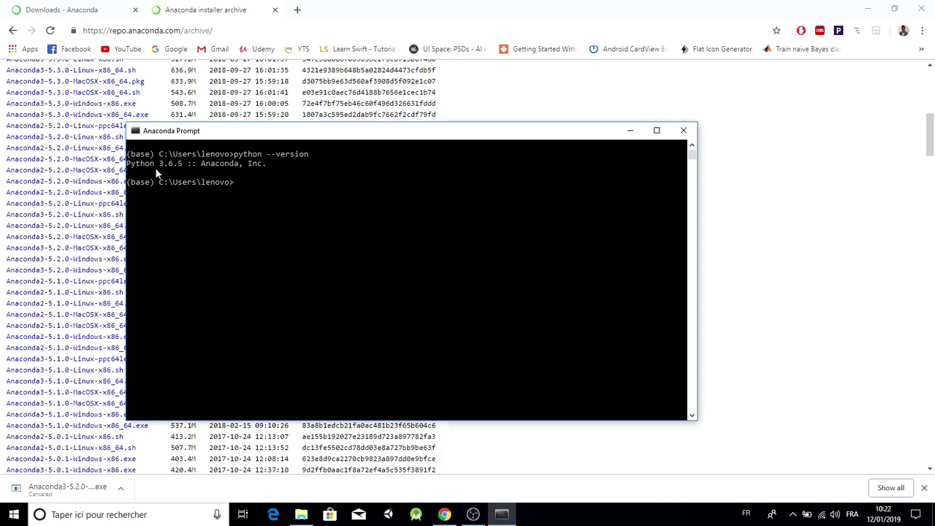
{"action": "mouse_move", "coordinate": [190, 173]}
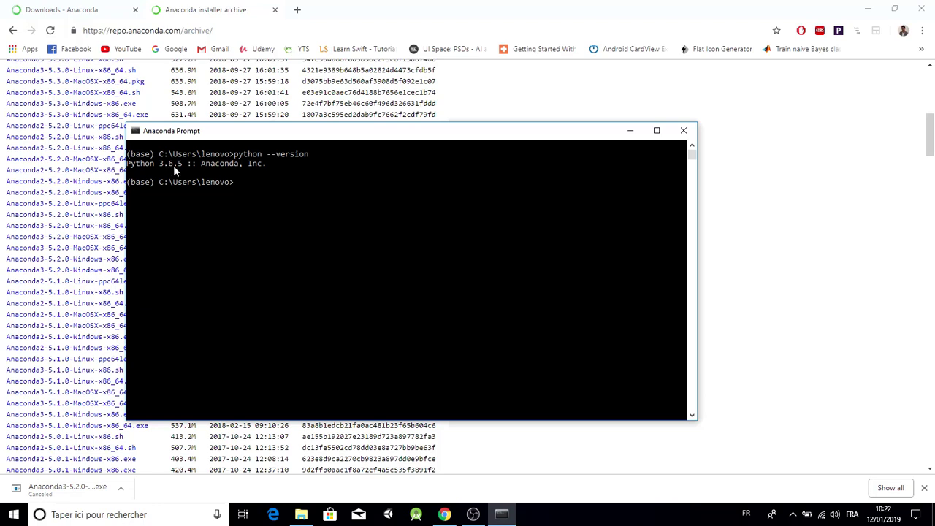
{"action": "mouse_move", "coordinate": [179, 171]}
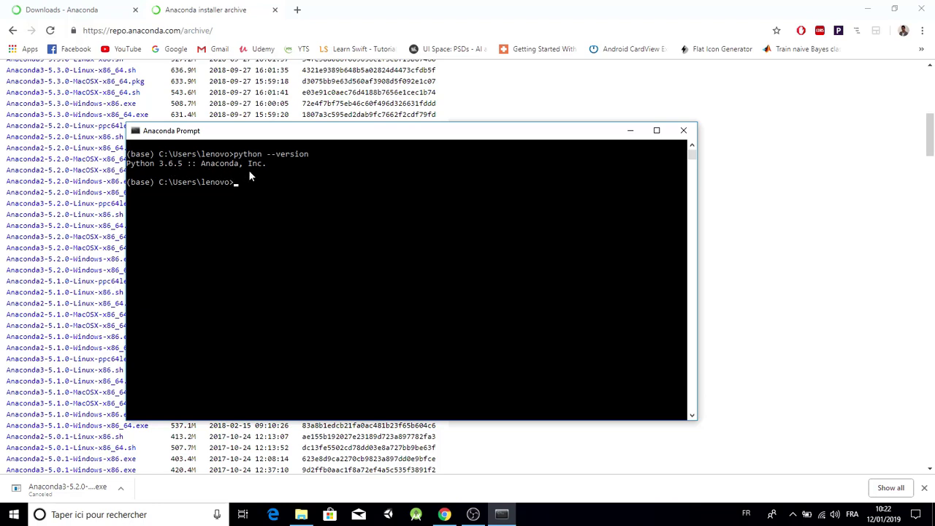
{"action": "mouse_move", "coordinate": [251, 178]}
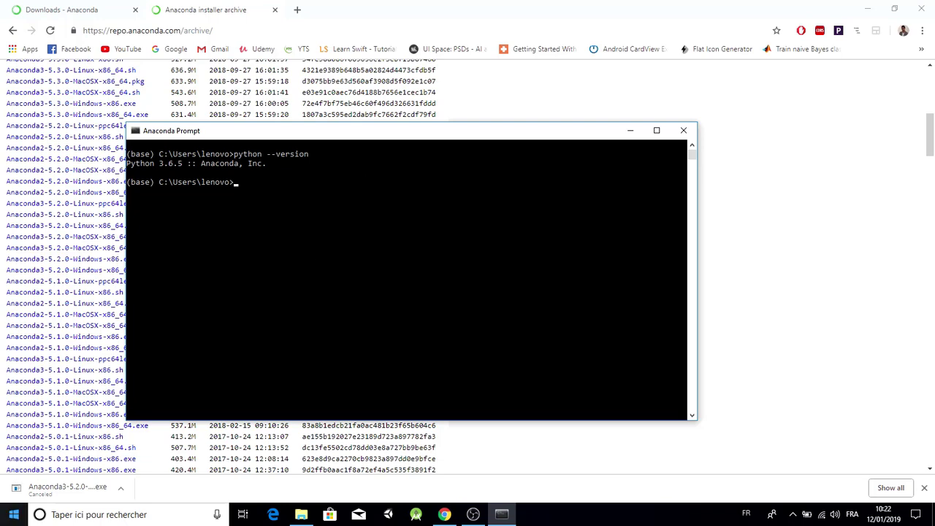
{"action": "left_click", "coordinate": [12, 514]}
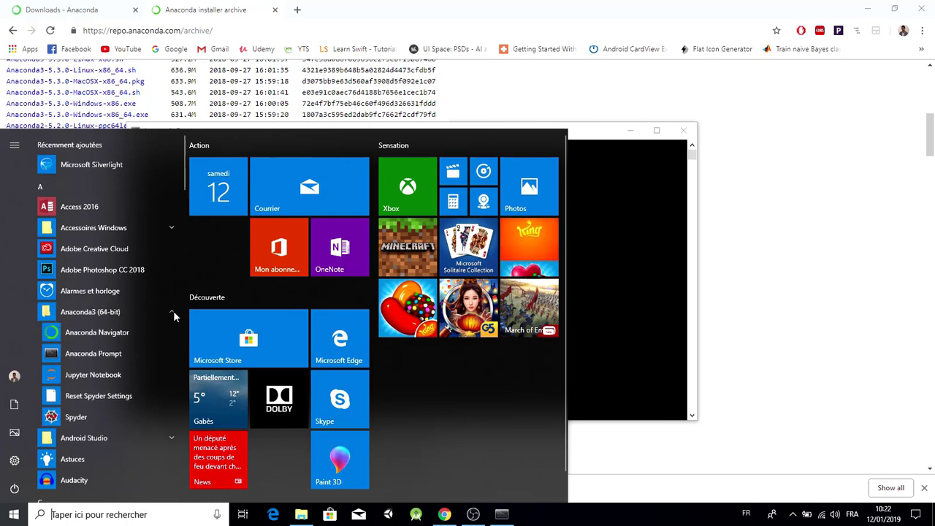
{"action": "mouse_move", "coordinate": [97, 332]}
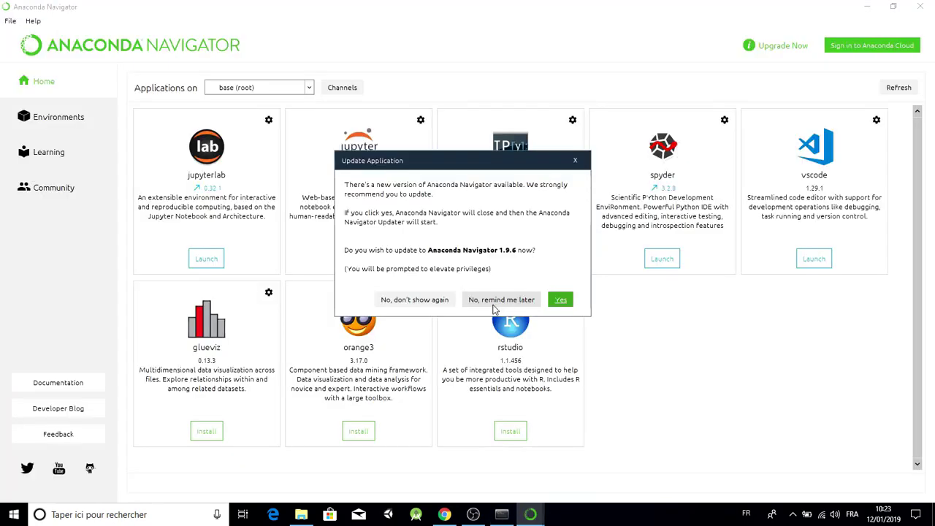
- Postpone the Anaconda Navigator update with 'No, remind me later'
{"action": "left_click", "coordinate": [501, 299]}
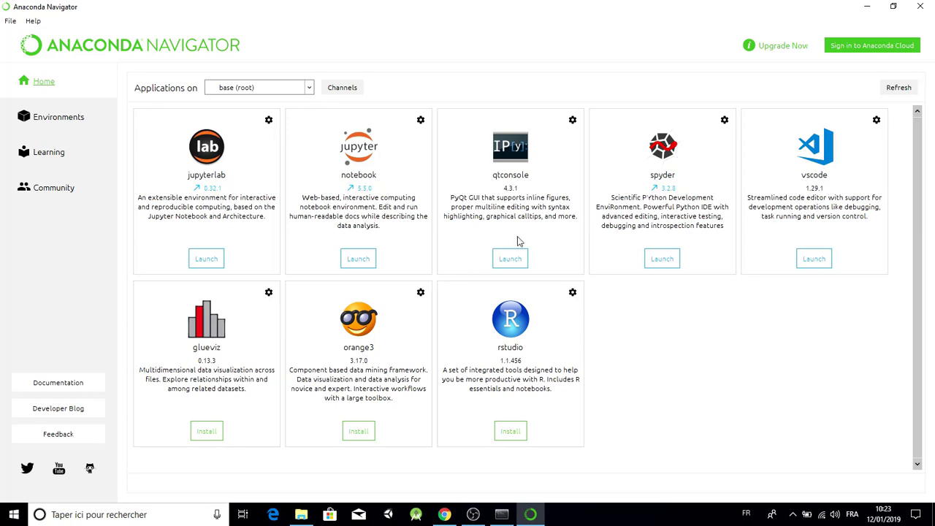
{"action": "mouse_move", "coordinate": [497, 217]}
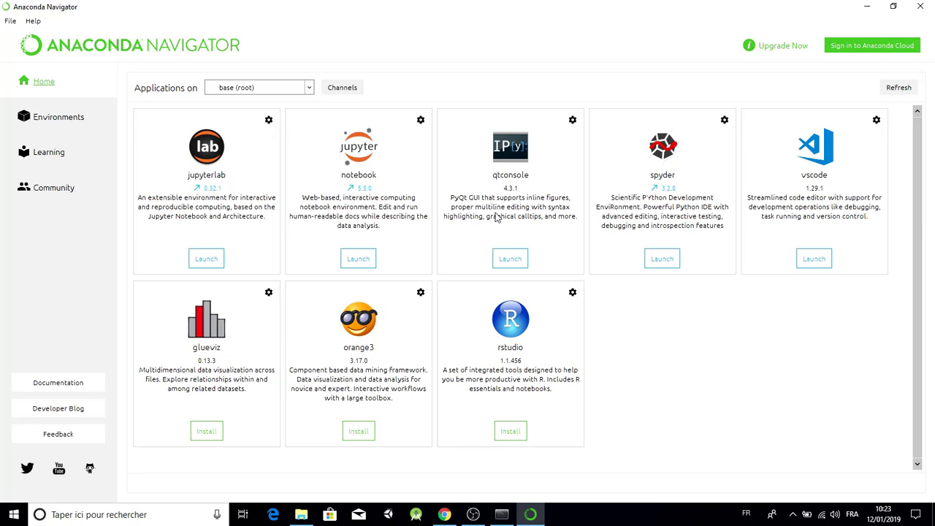
{"action": "mouse_move", "coordinate": [407, 241]}
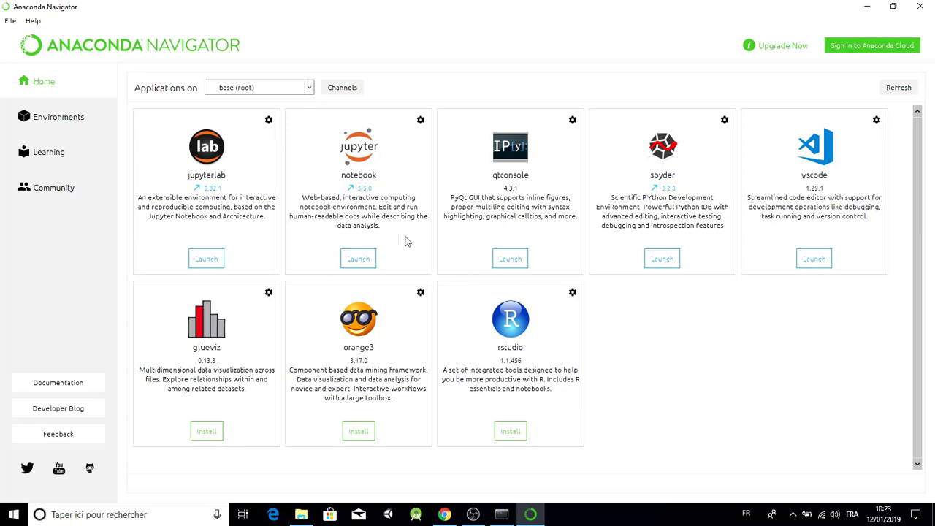
{"action": "mouse_move", "coordinate": [606, 131]}
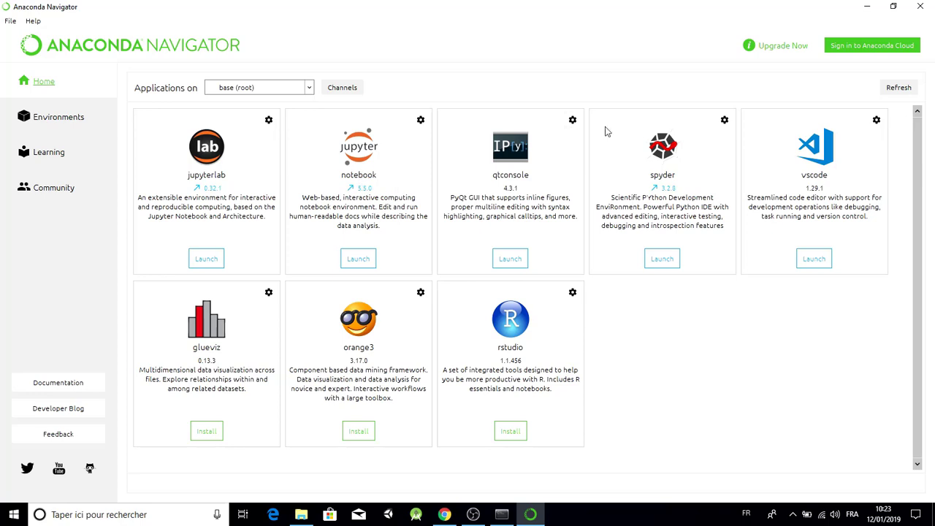
{"action": "mouse_move", "coordinate": [460, 182]}
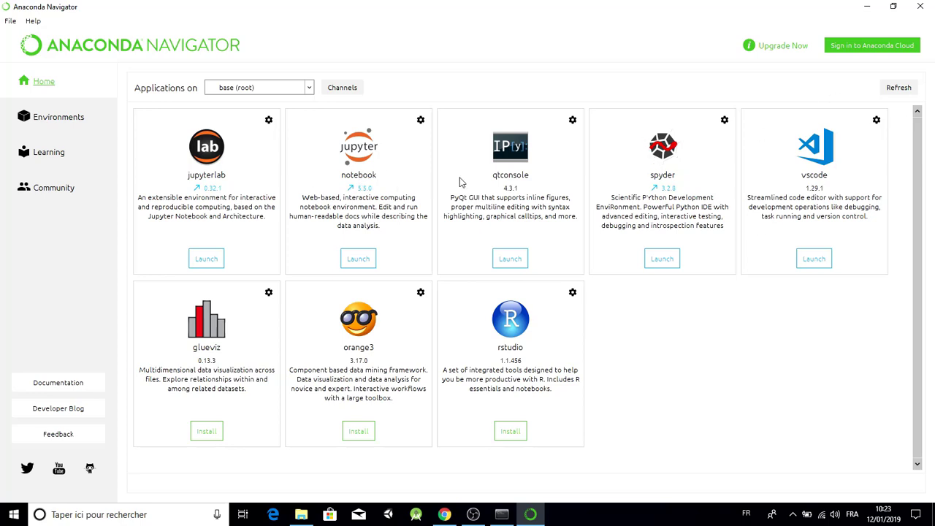
{"action": "mouse_move", "coordinate": [642, 191]}
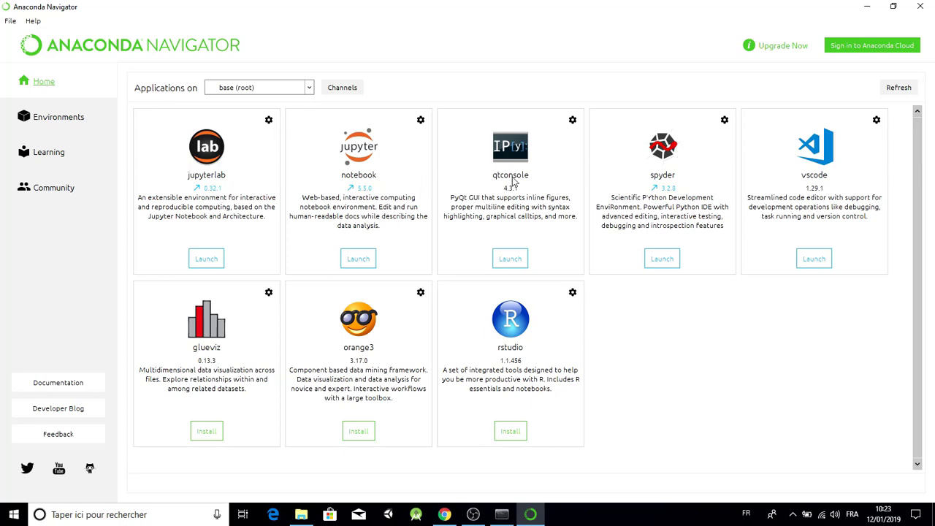
{"action": "mouse_move", "coordinate": [625, 230]}
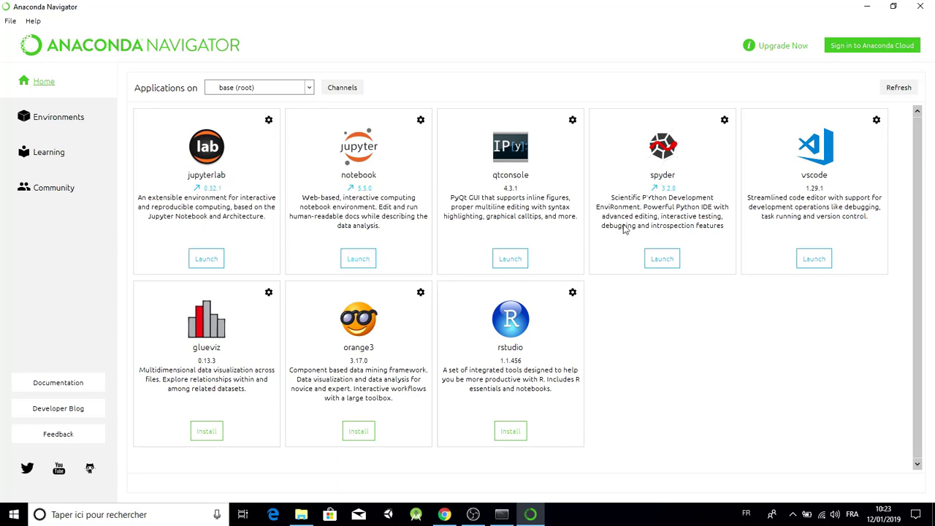
{"action": "mouse_move", "coordinate": [505, 238]}
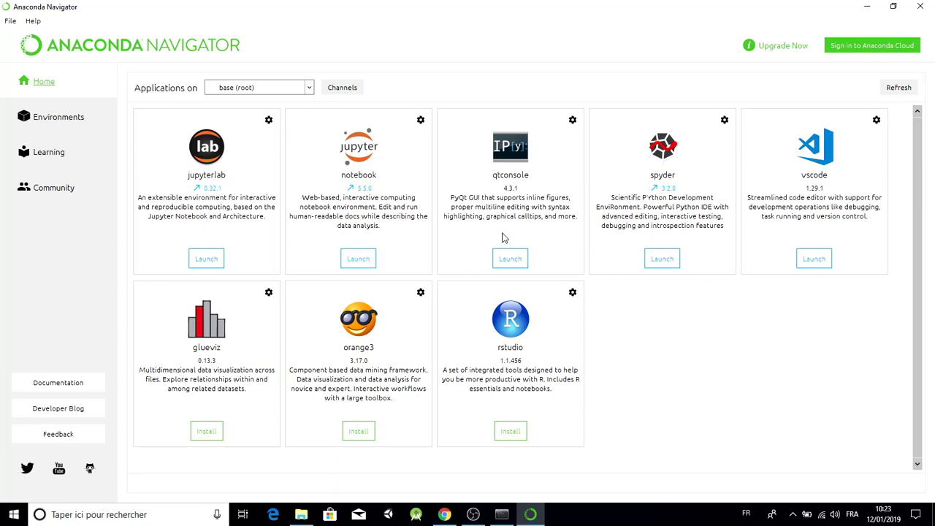
{"action": "mouse_move", "coordinate": [722, 374]}
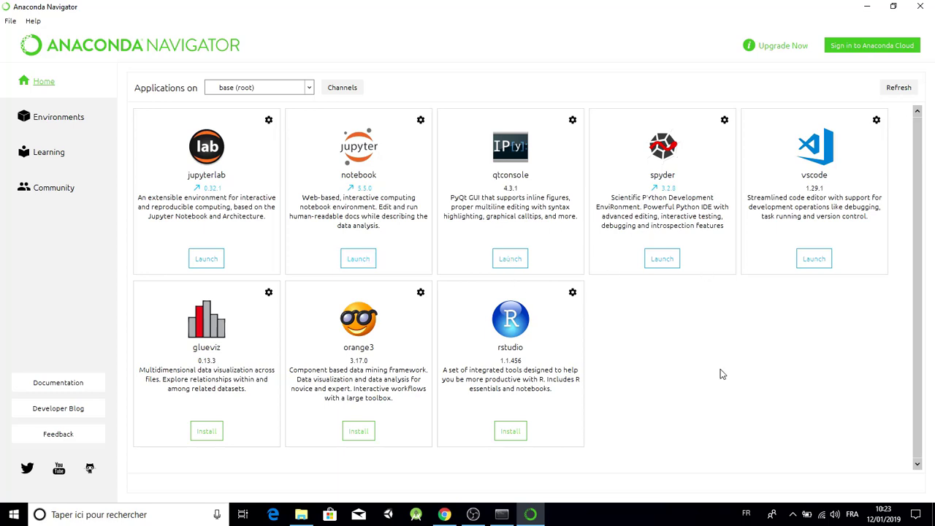